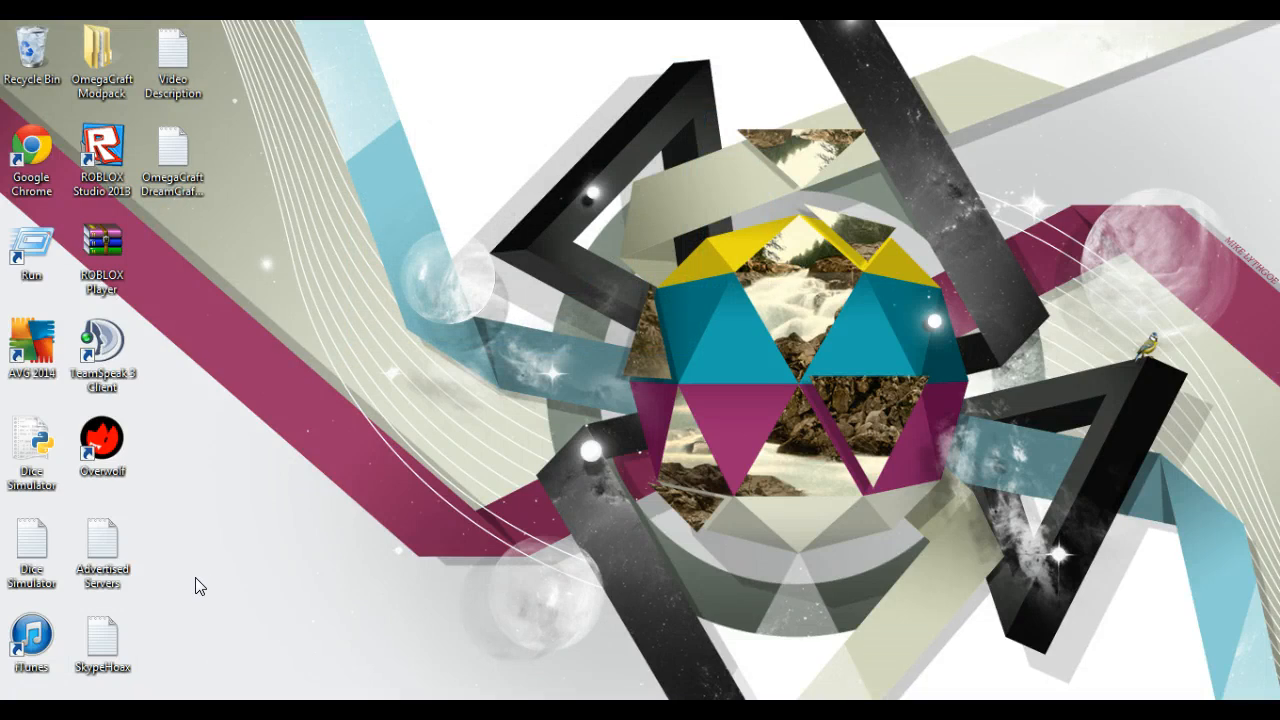
Launch Google Chrome from the desktop shortcut to reach the Team Radon Nodus page.
click(101, 640)
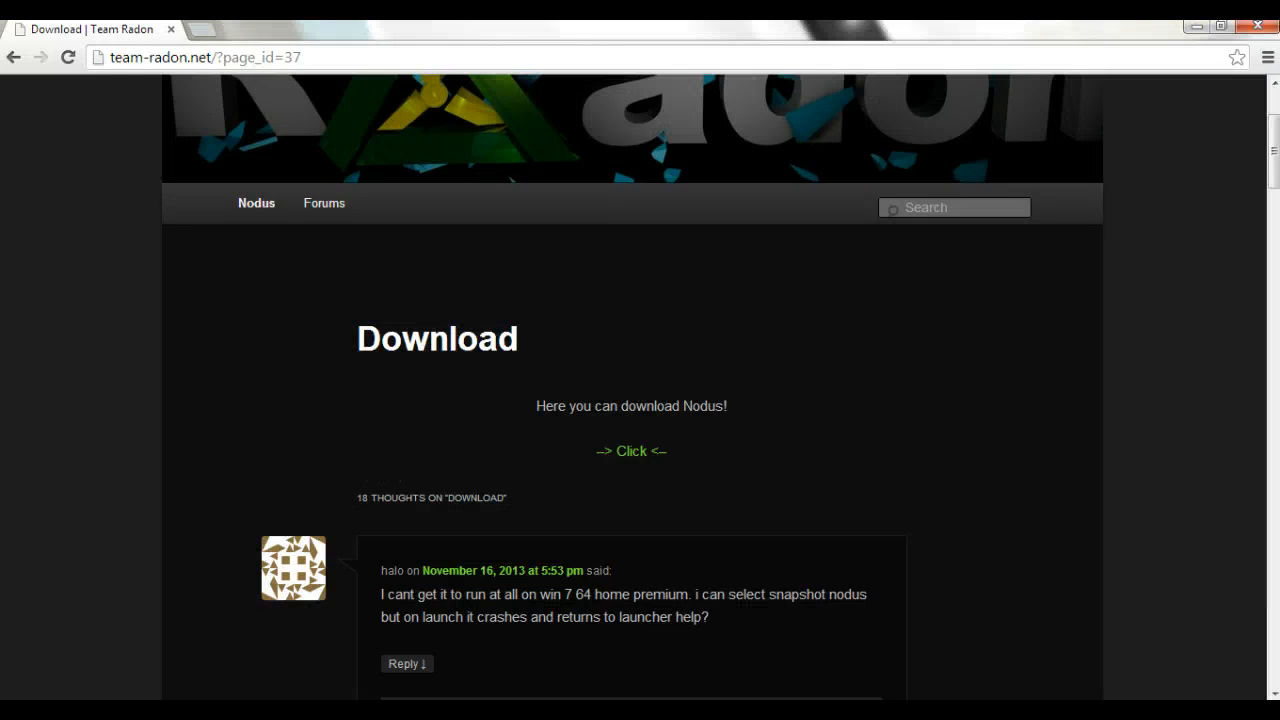
Follow the Nodus link, skip the ad, and download Nodus.zip from File-Upload.net.
click(631, 451)
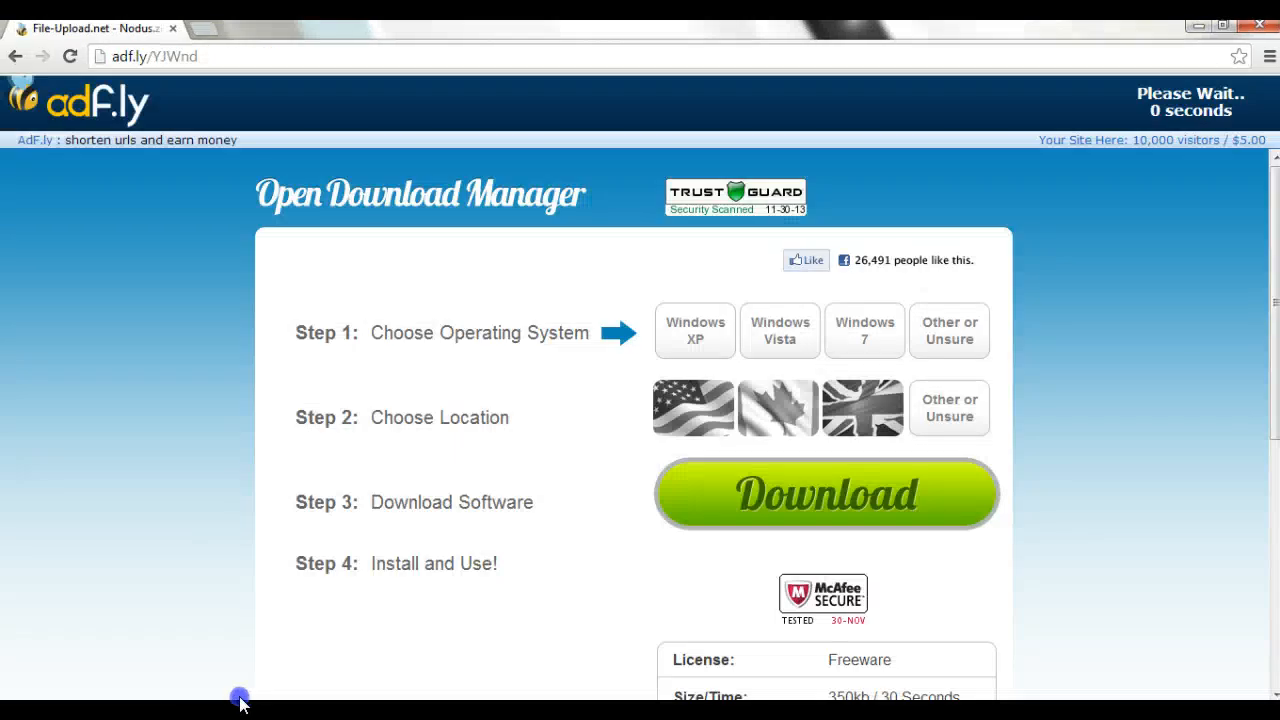
mouse_move(1195, 104)
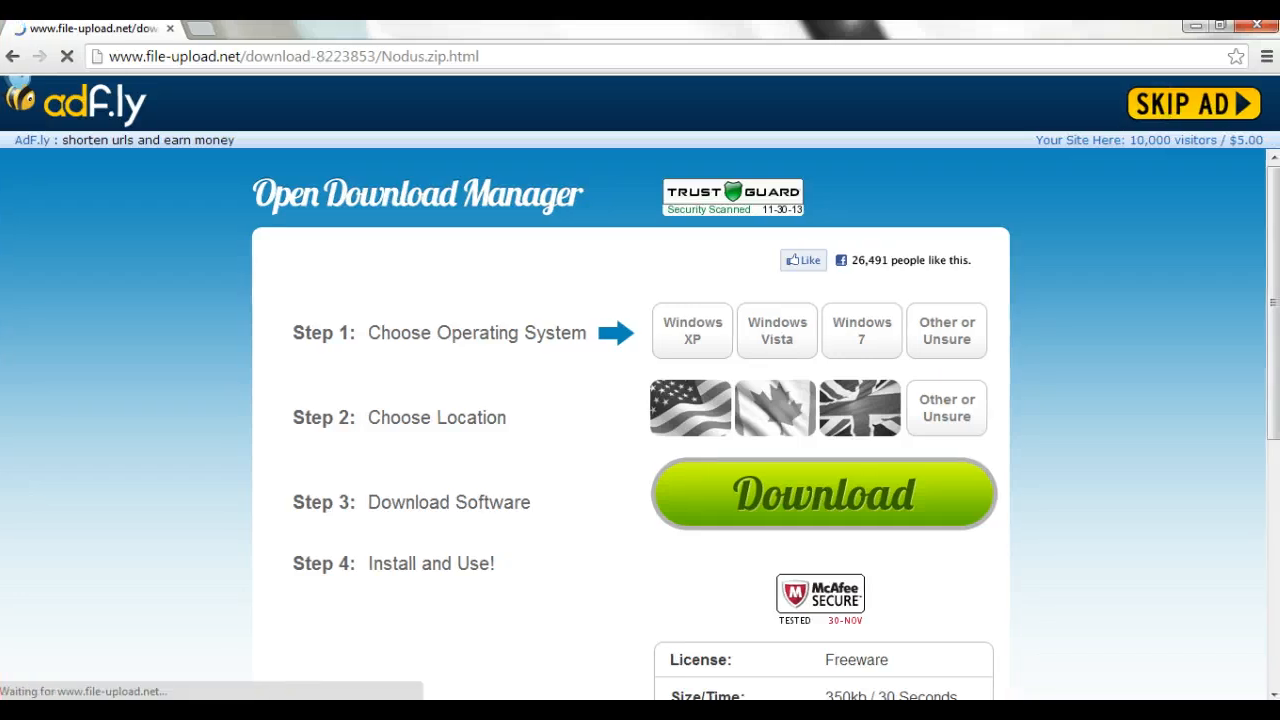
click(1192, 104)
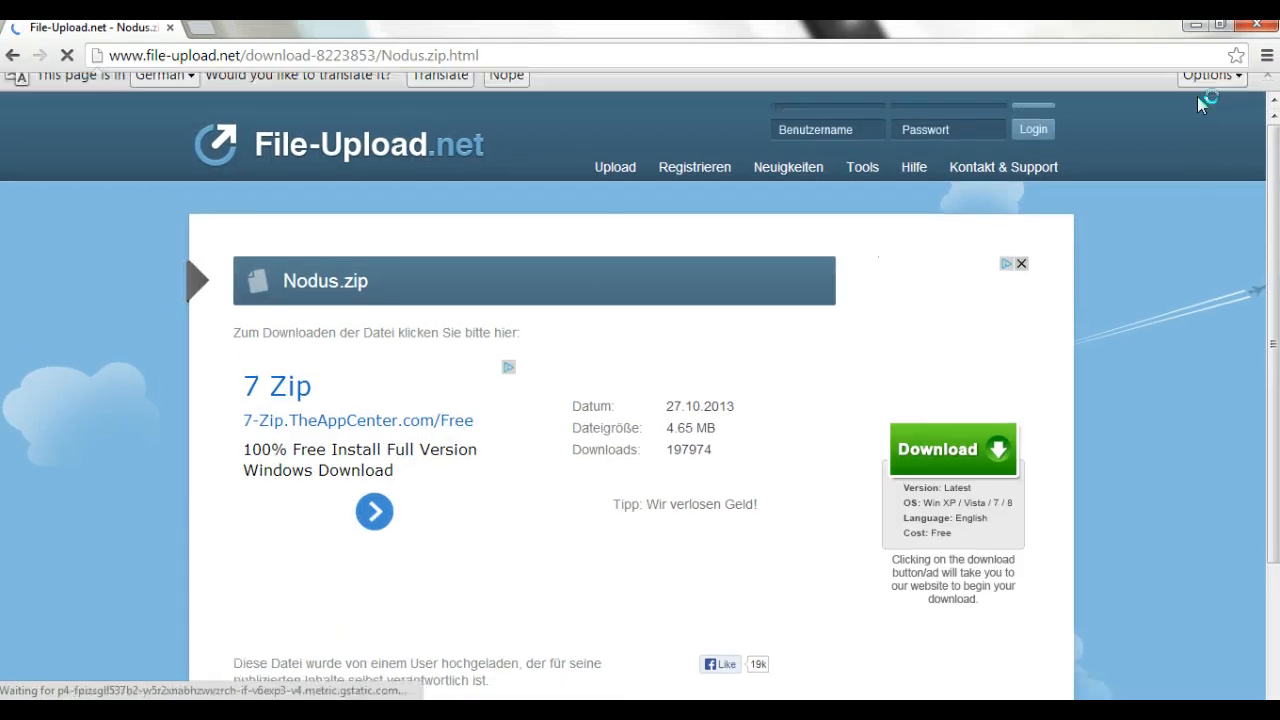
scroll(down, 3)
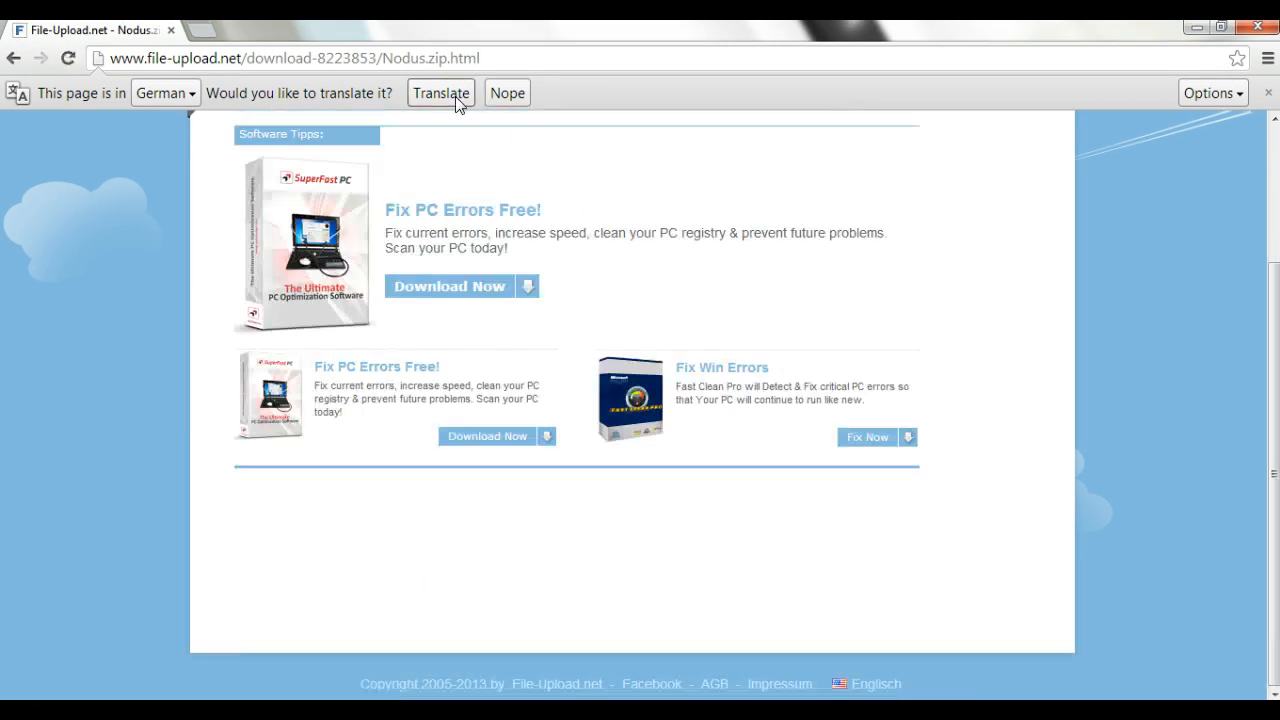
click(440, 92)
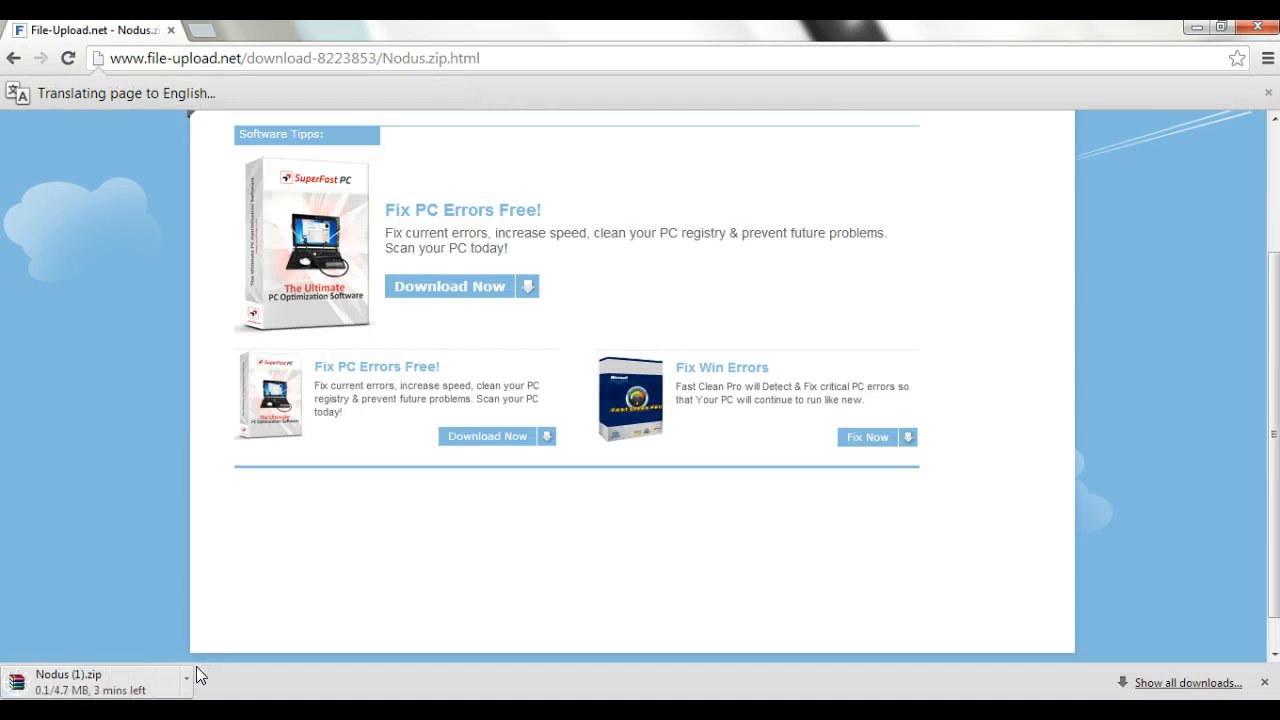
click(186, 680)
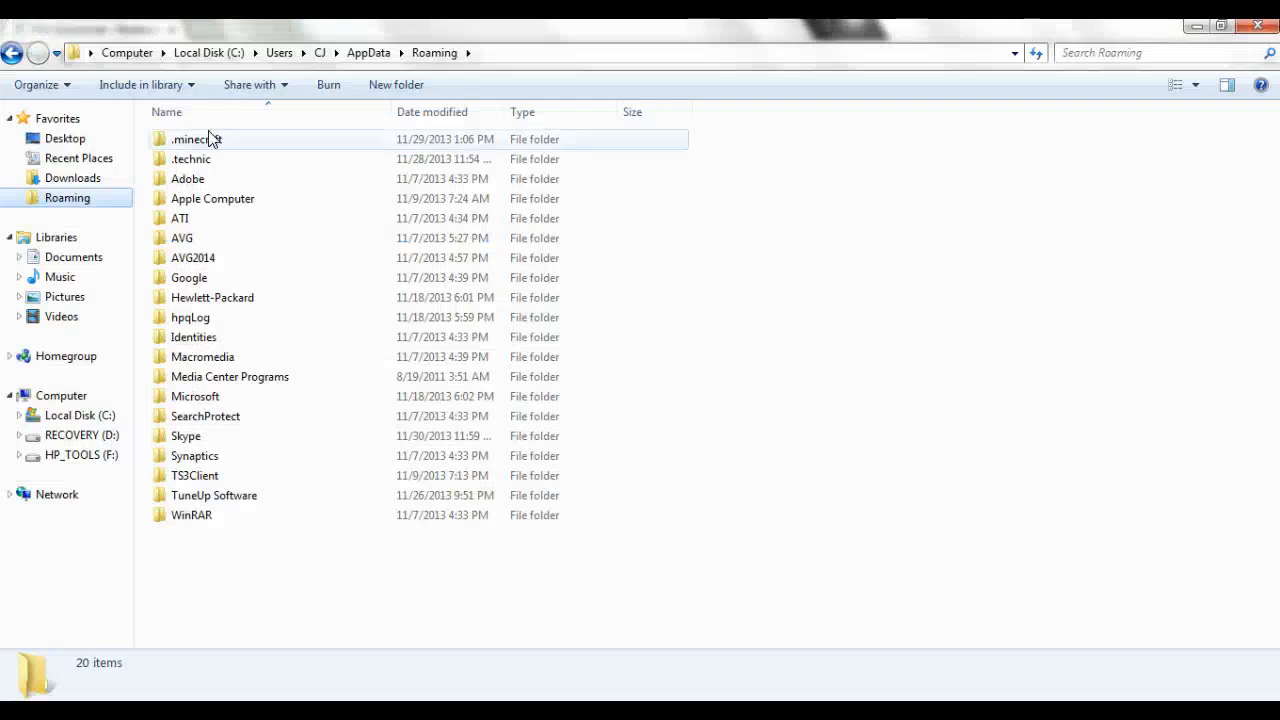
Navigate into the .minecraft versions folder.
click(197, 139)
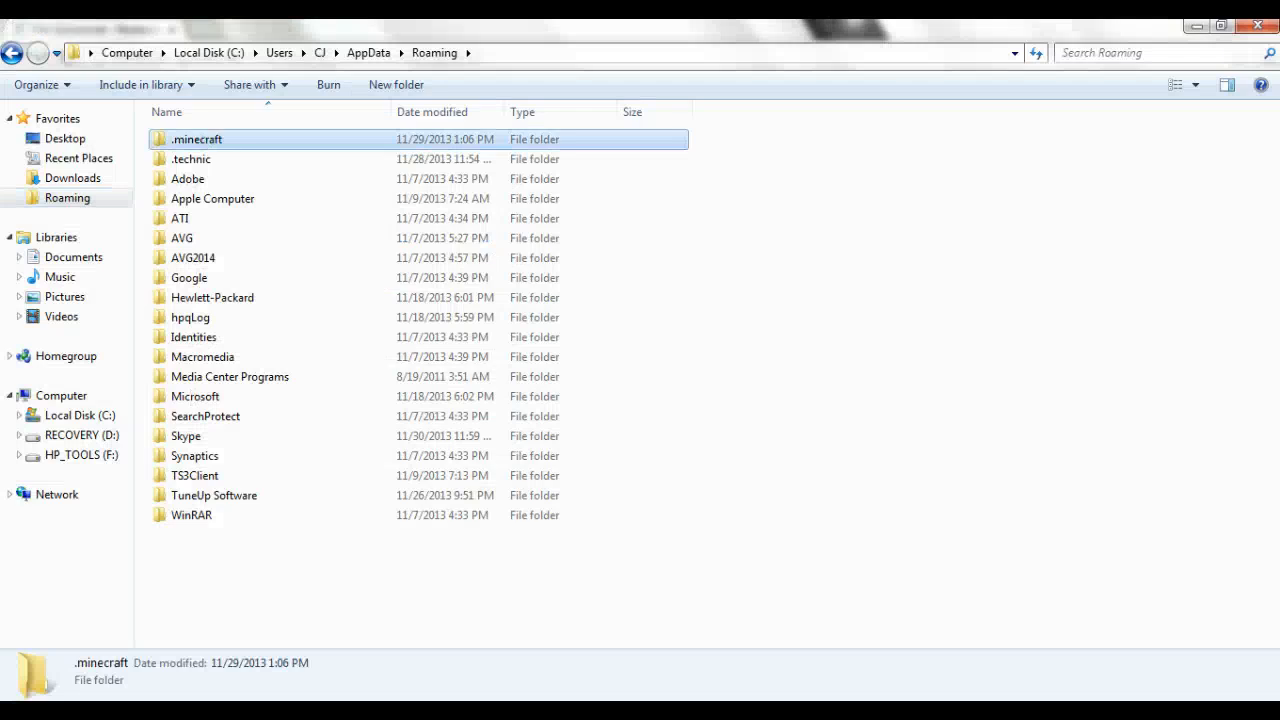
double_click(197, 138)
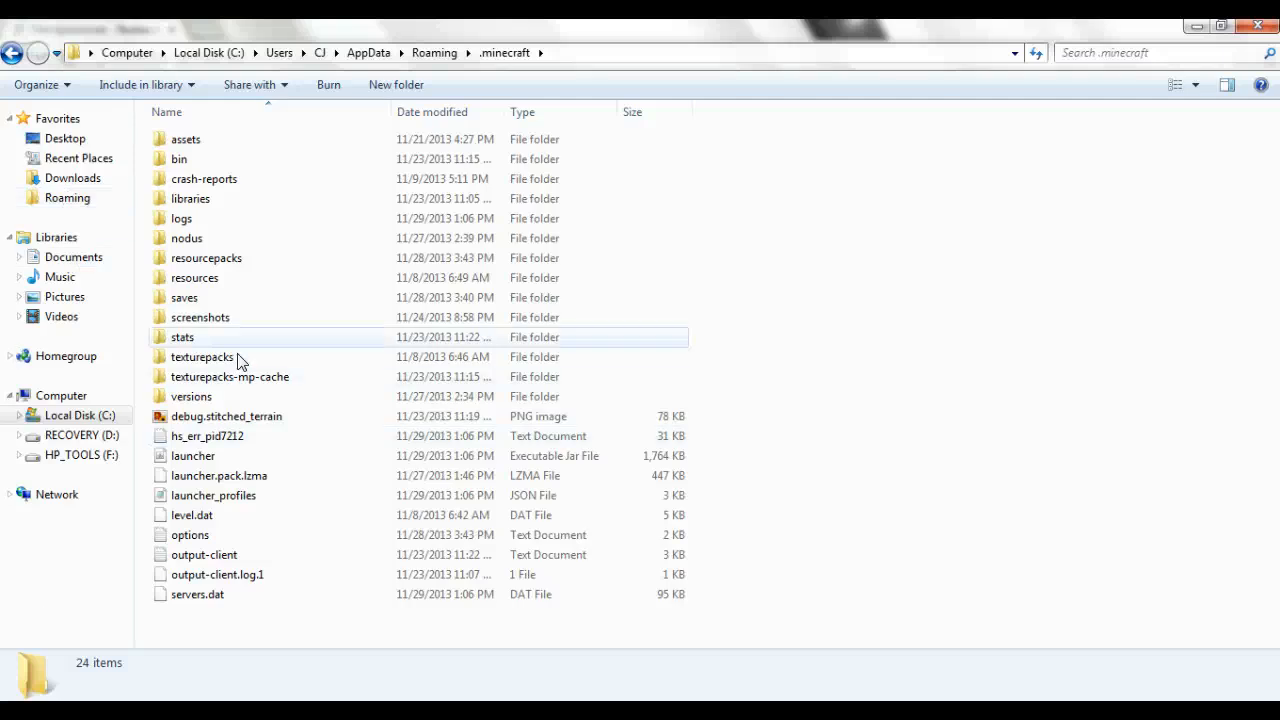
mouse_move(210, 401)
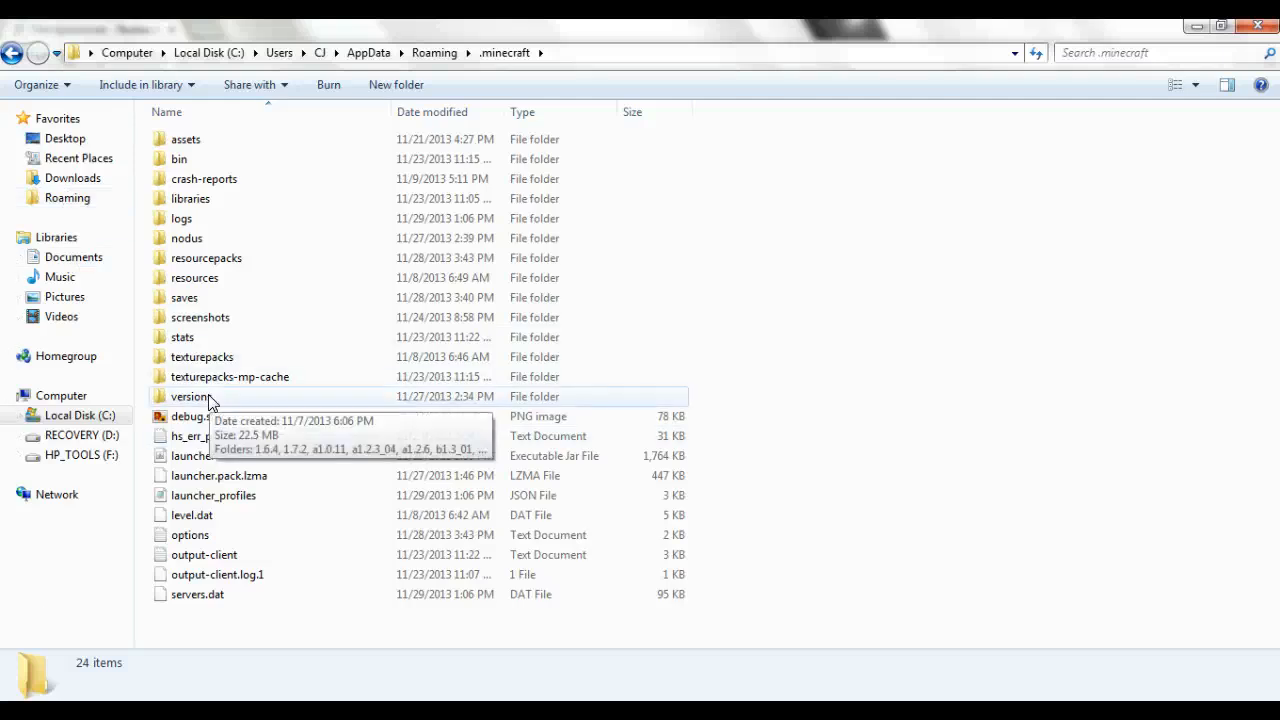
click(192, 396)
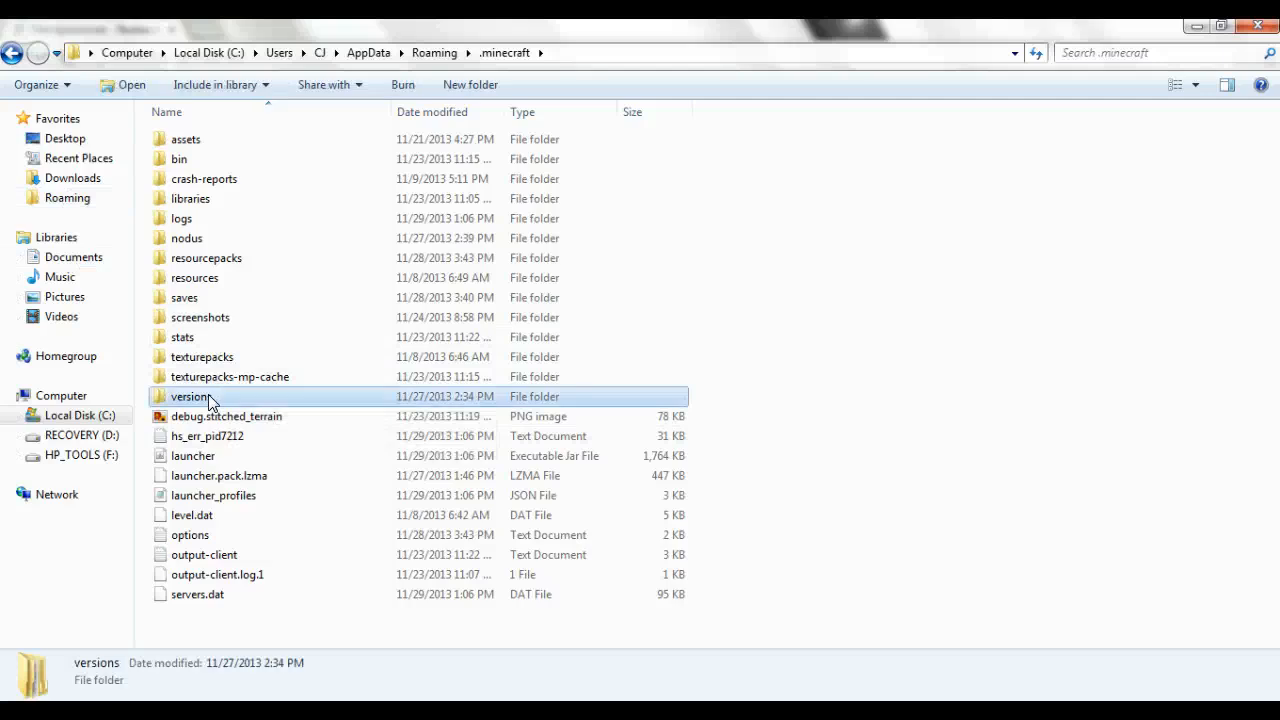
double_click(193, 396)
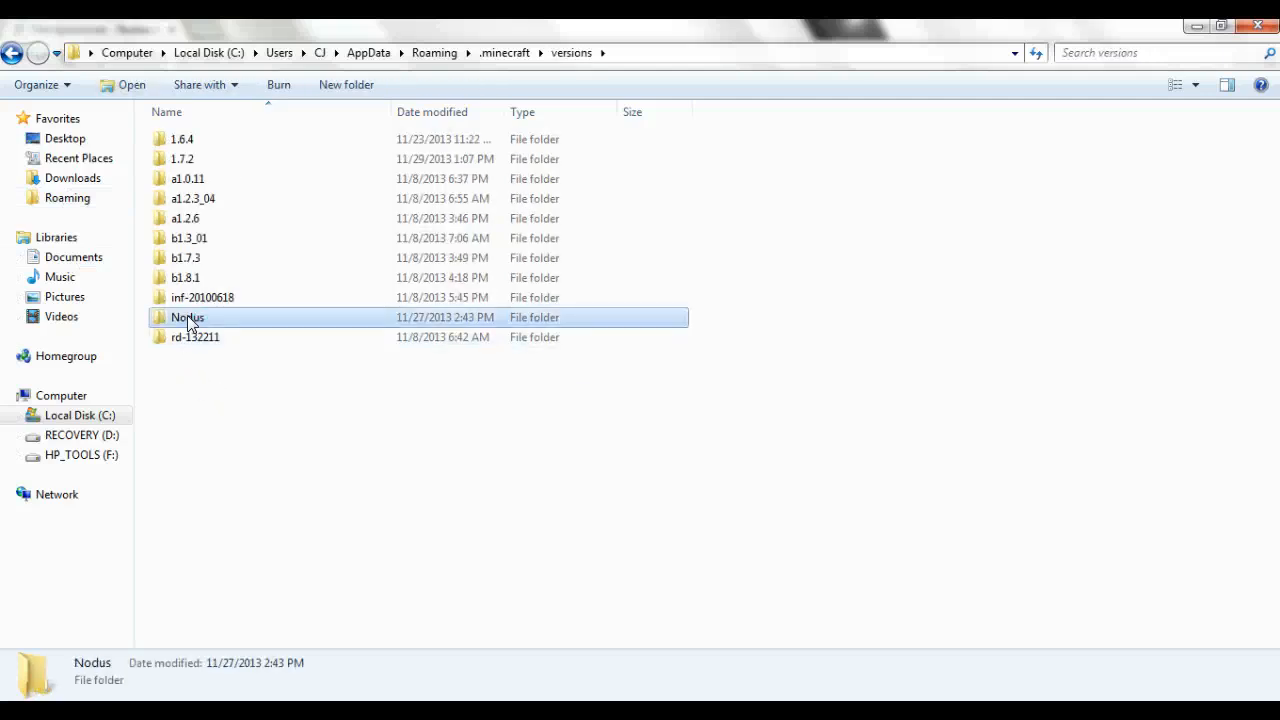
Delete the old Nodus folder and create a new empty folder in versions.
key(Delete)
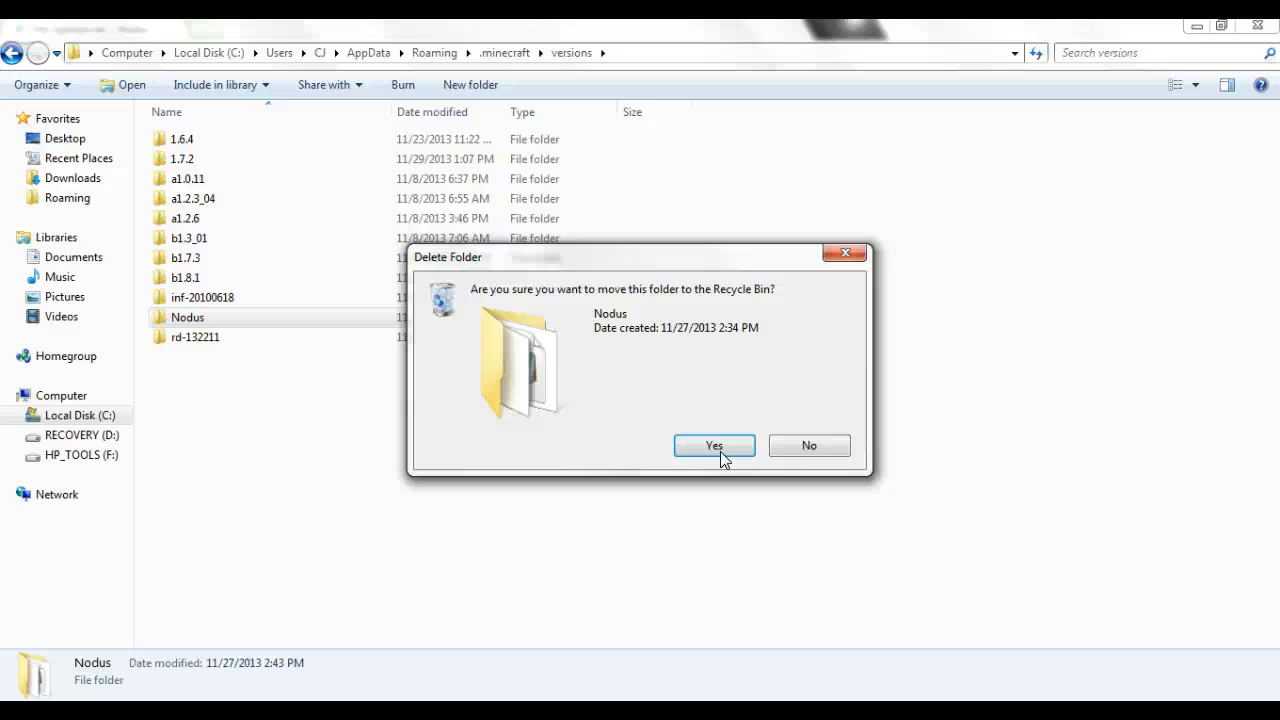
click(714, 445)
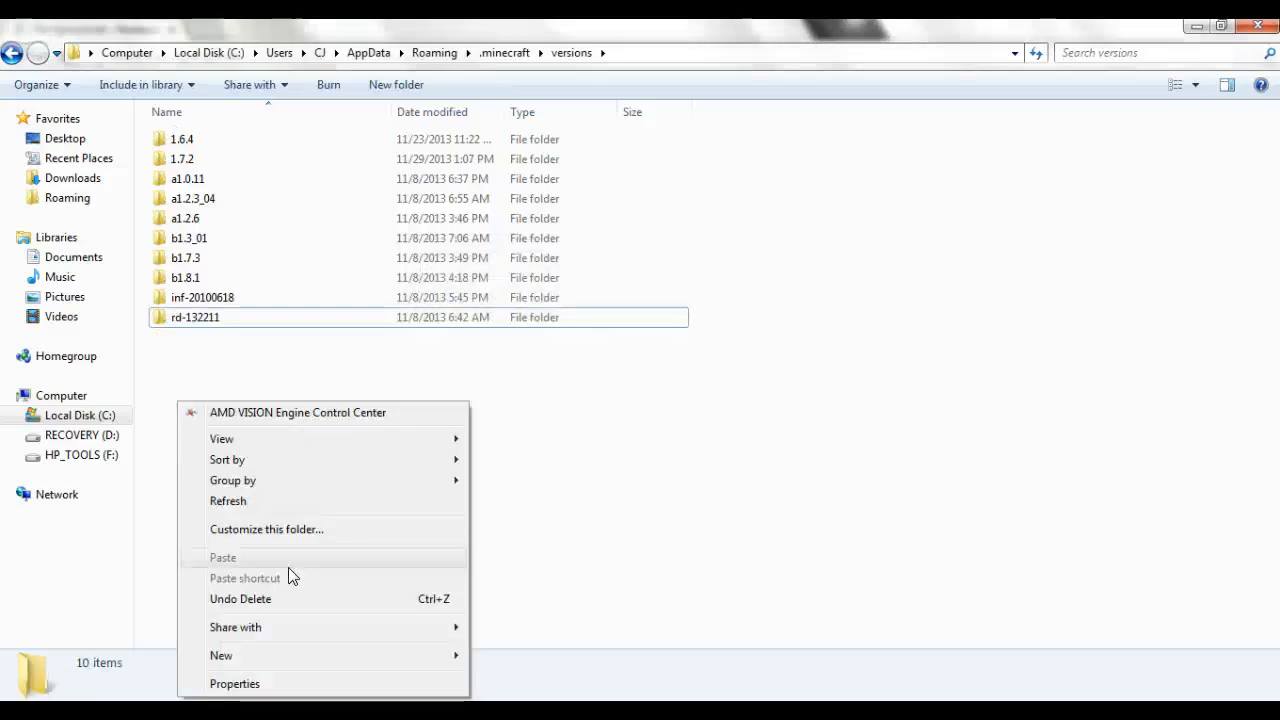
click(190, 454)
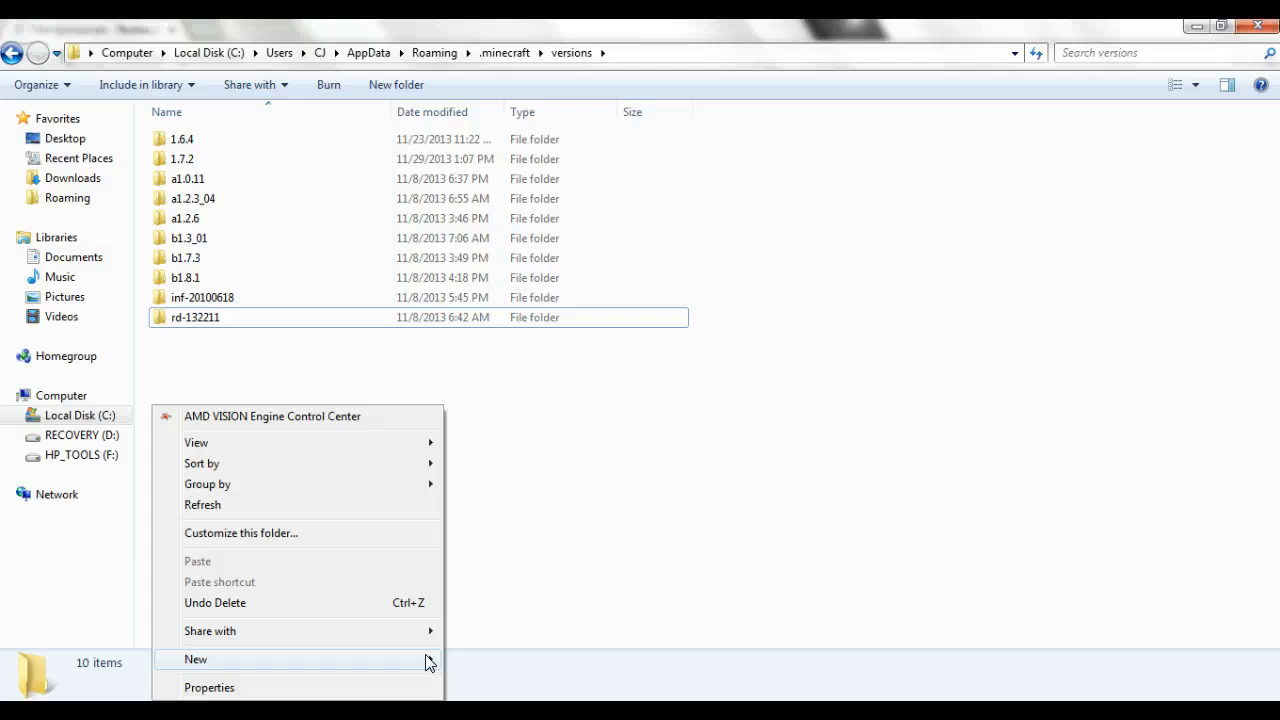
click(195, 659)
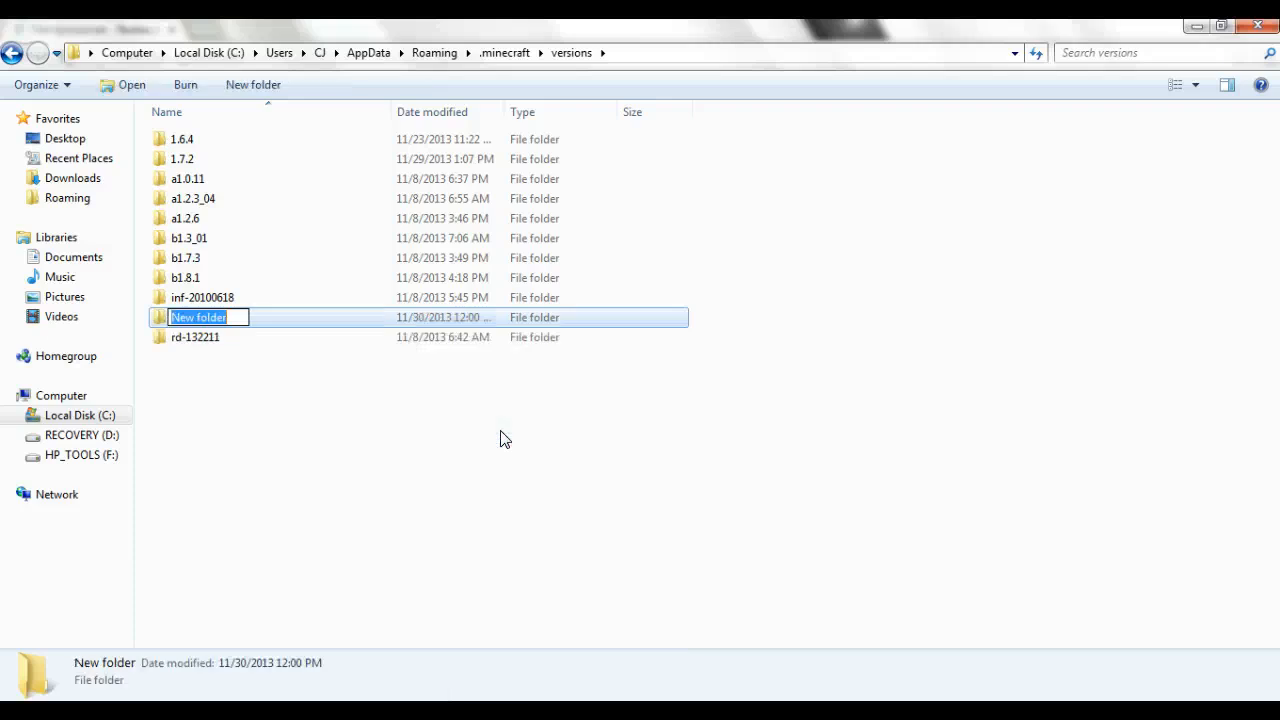
Name the folder Nodus and rename the copied 1.7.2 jar and json to Nodus.
text(Noduy)
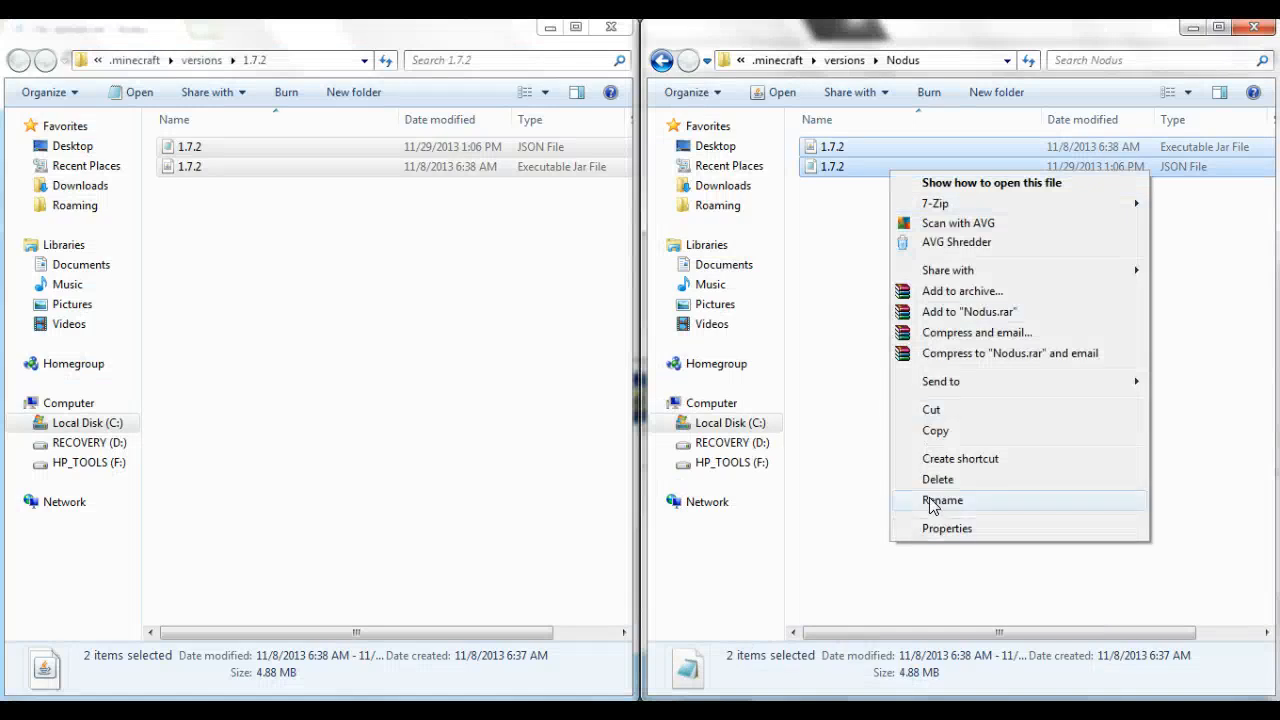
click(942, 500)
text(Nodus)
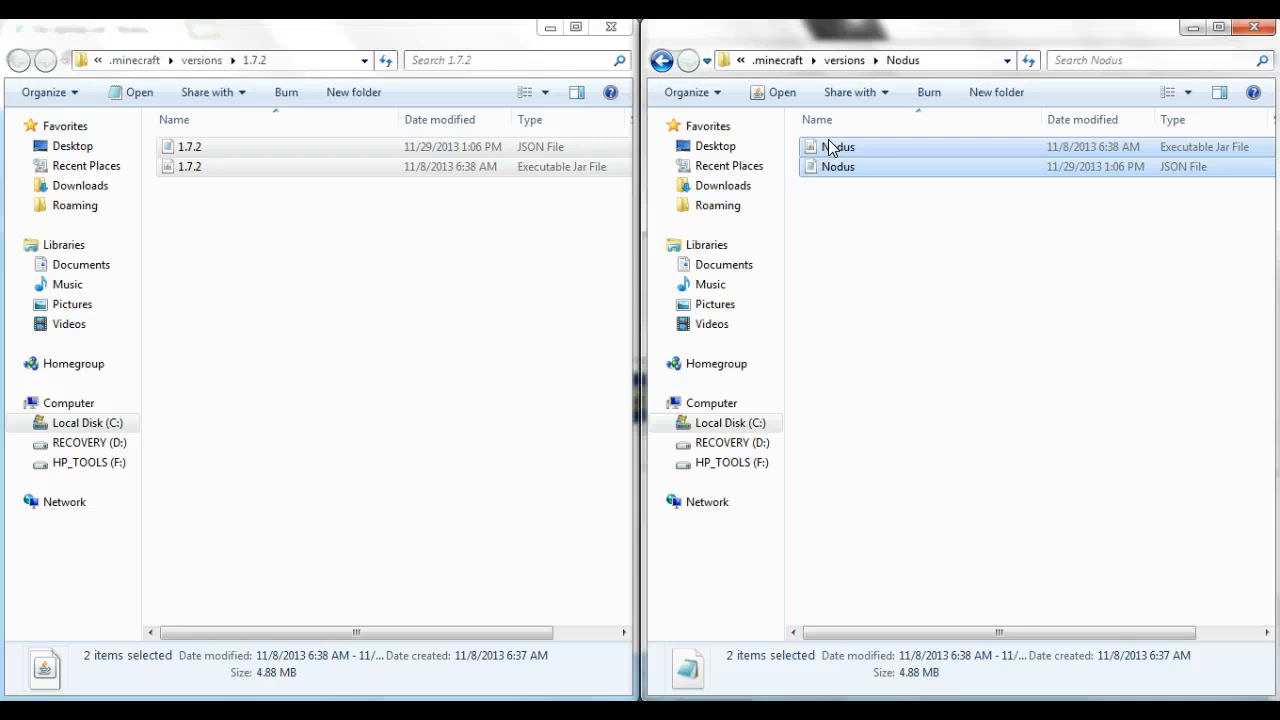
click(435, 360)
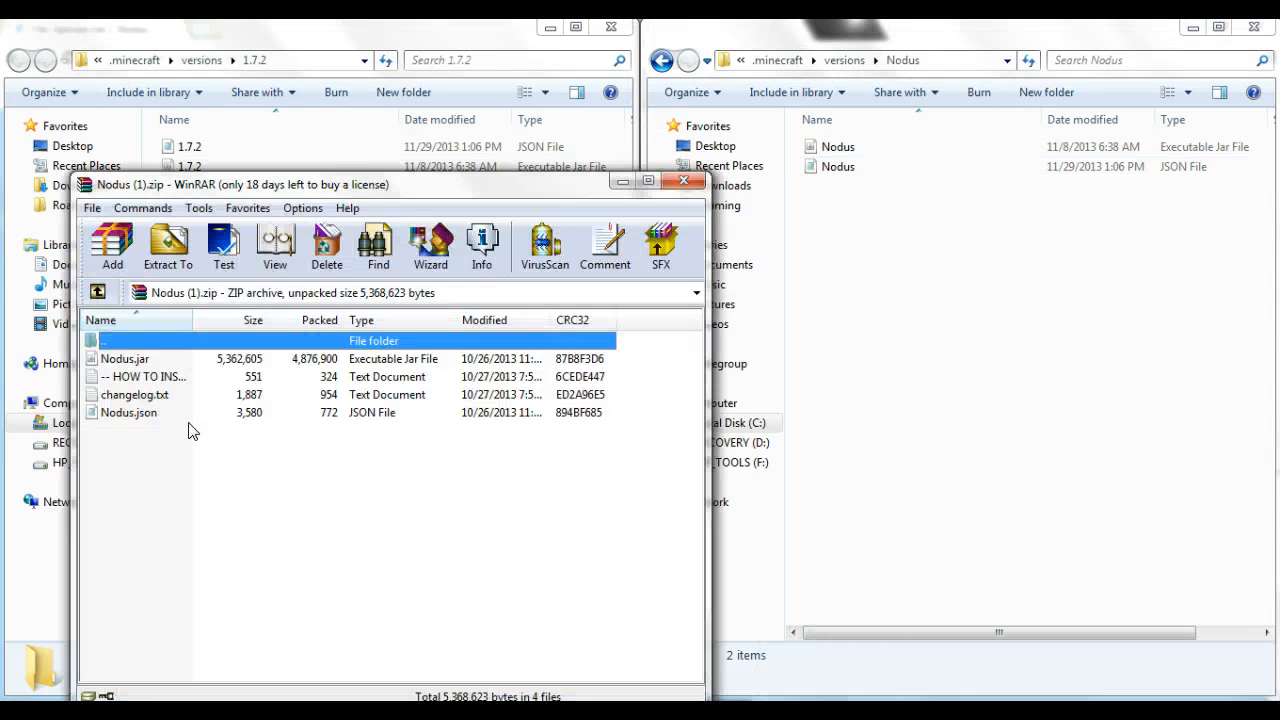
Move Nodus.json and Nodus.jar from Nodus (1).zip into the Nodus folder, overwriting both.
click(112, 245)
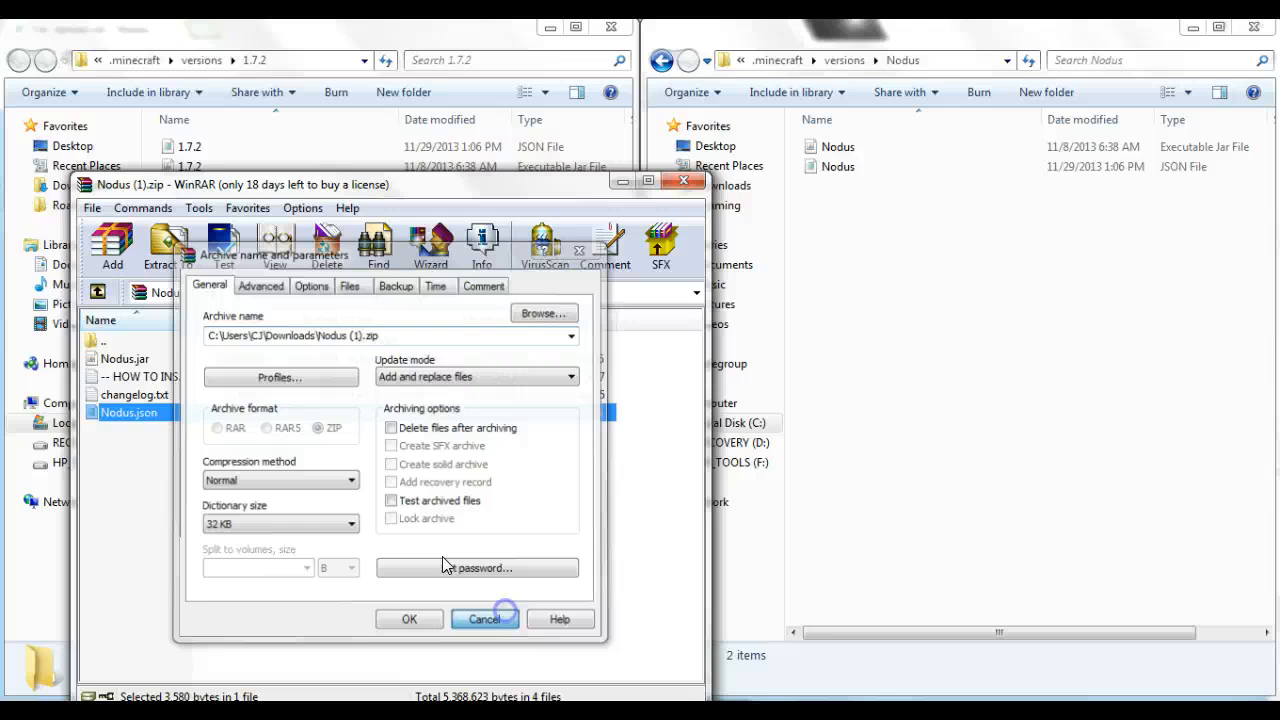
click(484, 619)
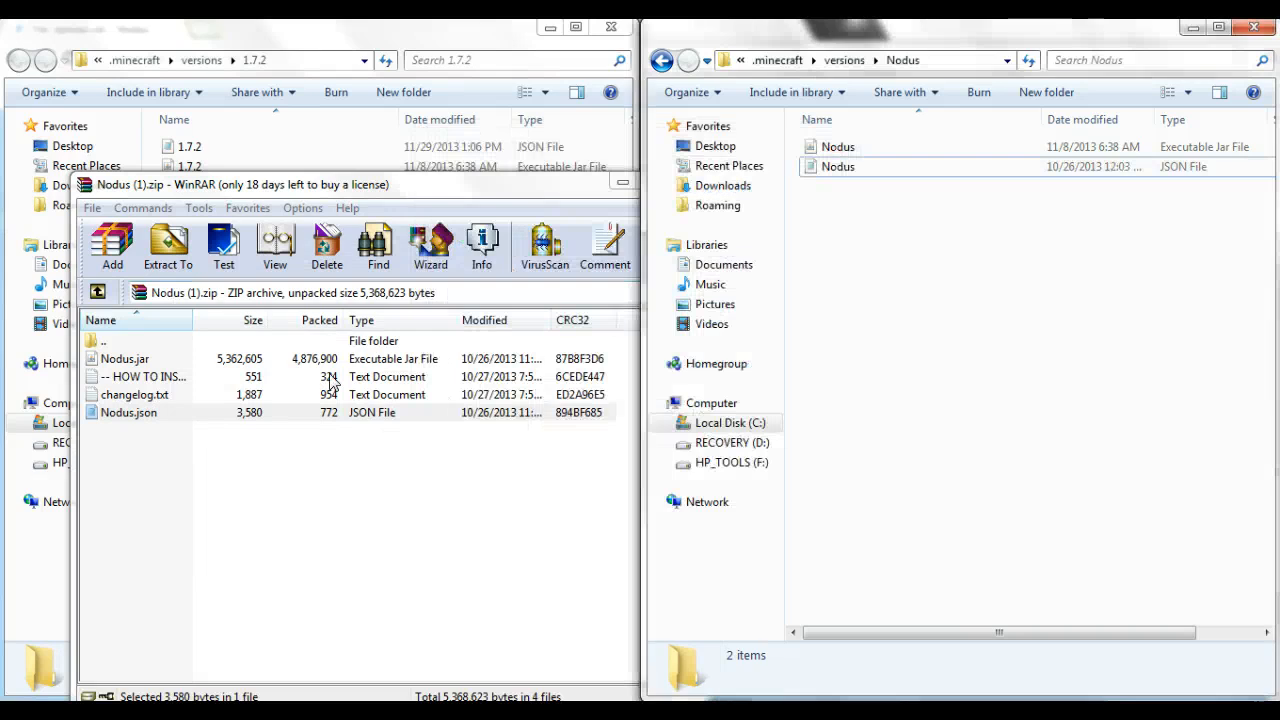
click(125, 358)
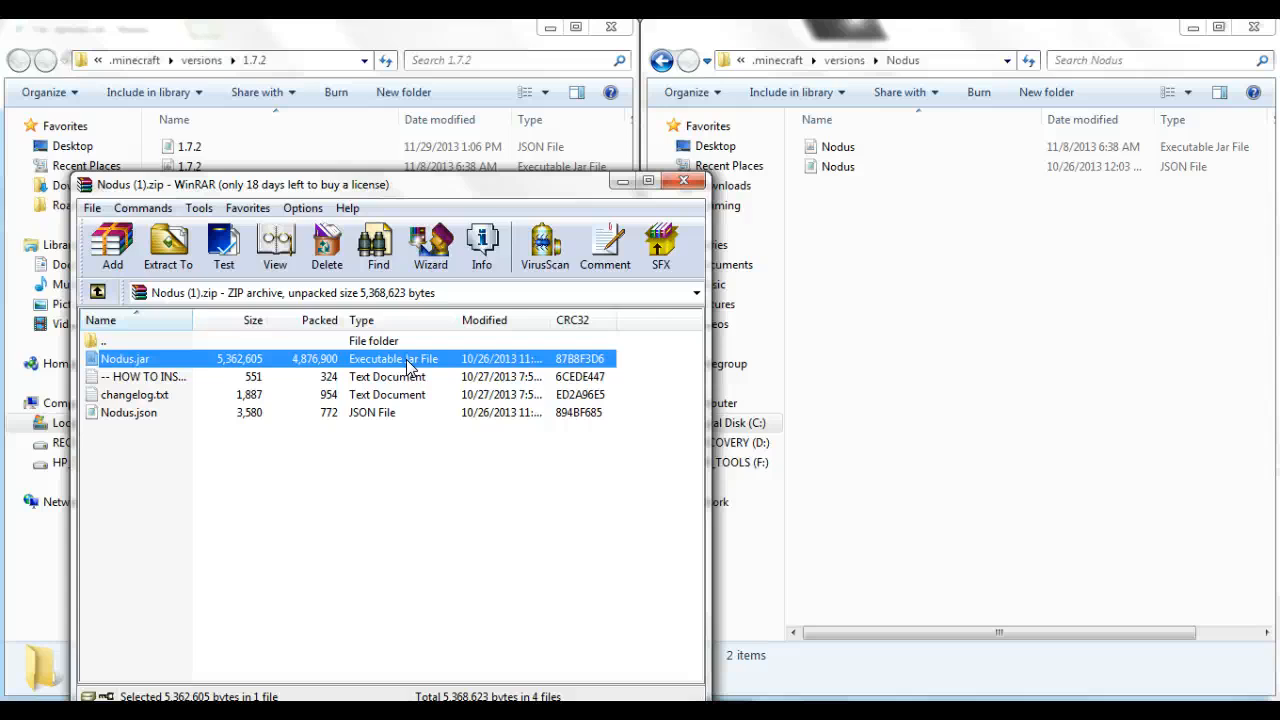
click(167, 245)
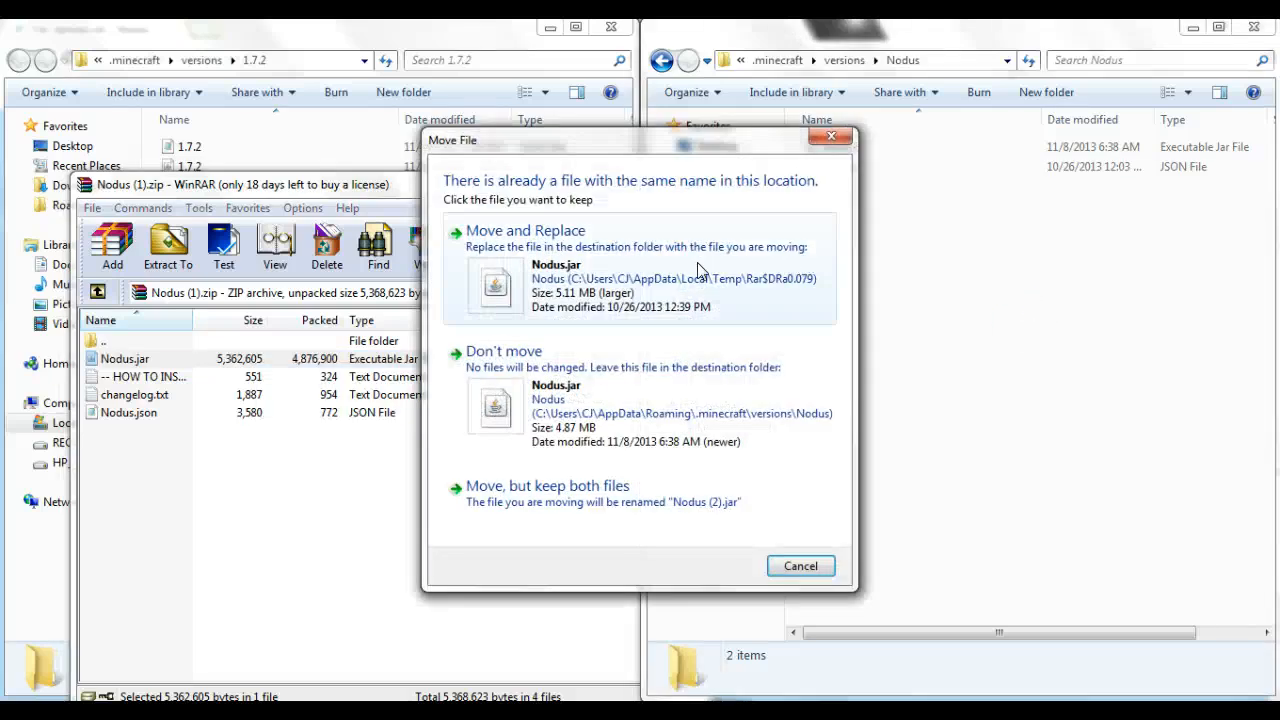
click(525, 230)
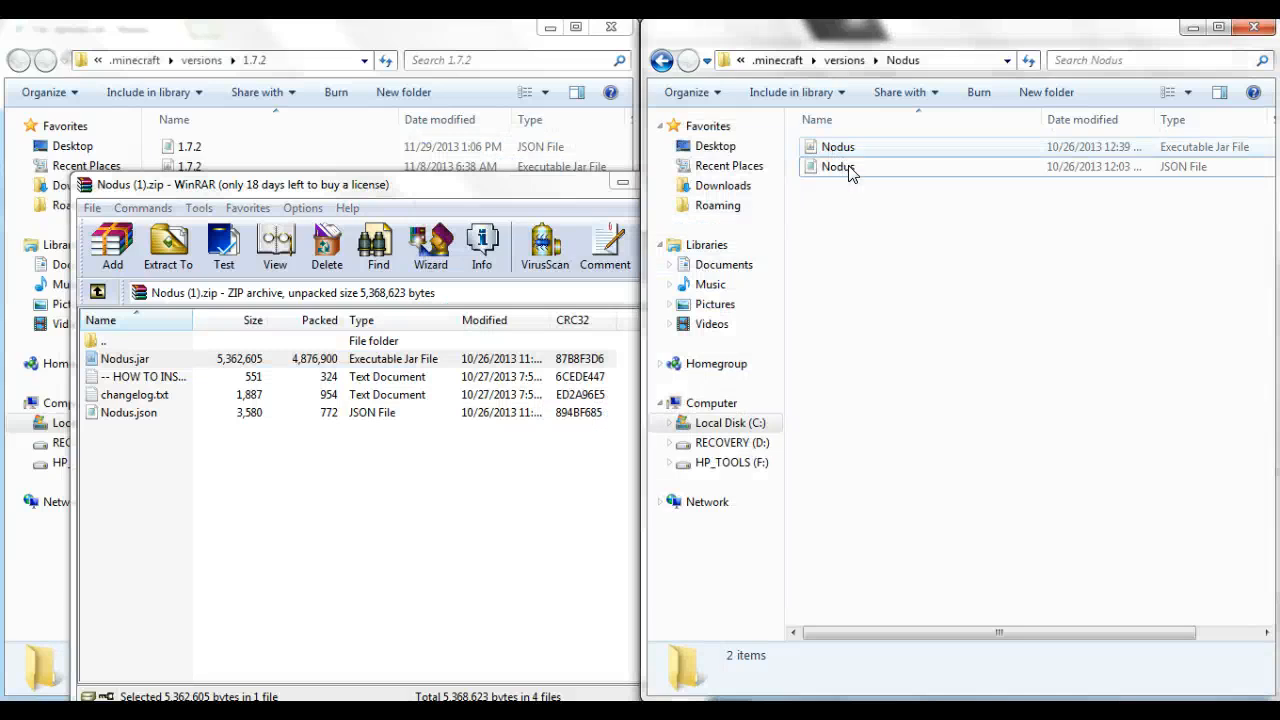
Open Nodus.json in Notepad, search for 'snapshot', then close Notepad.
double_click(838, 166)
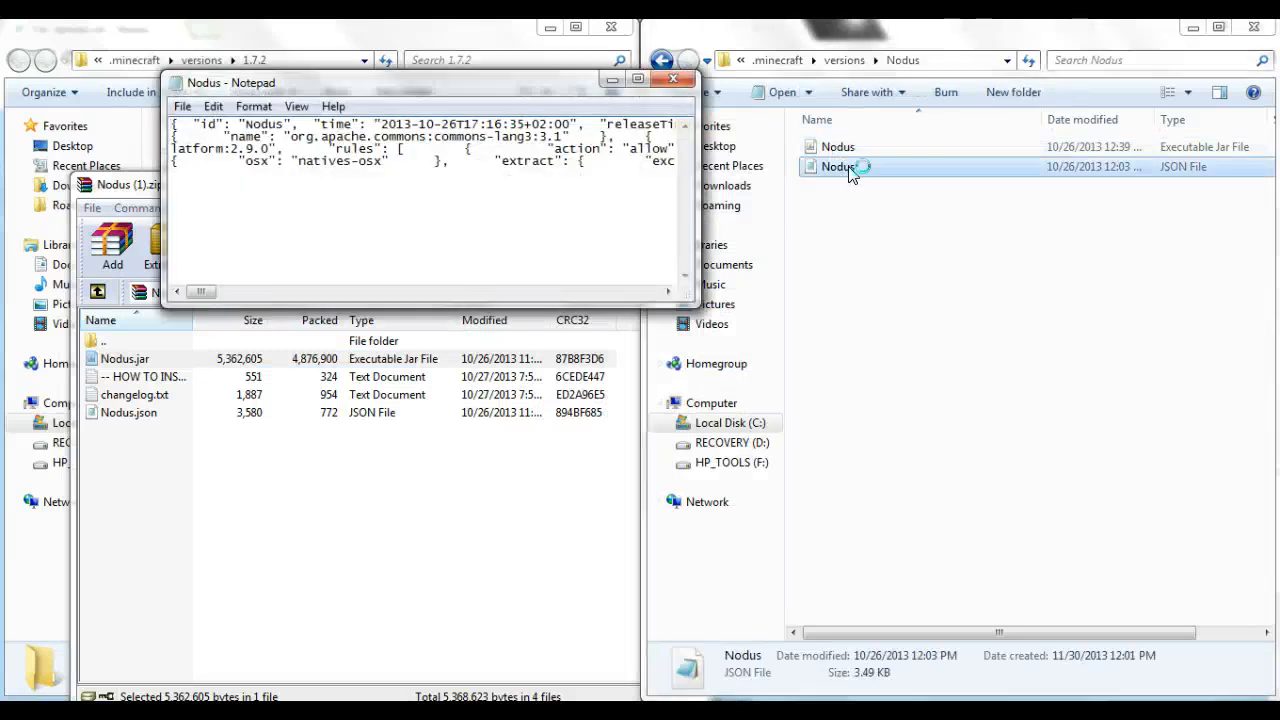
key(Ctrl+f)
text(")
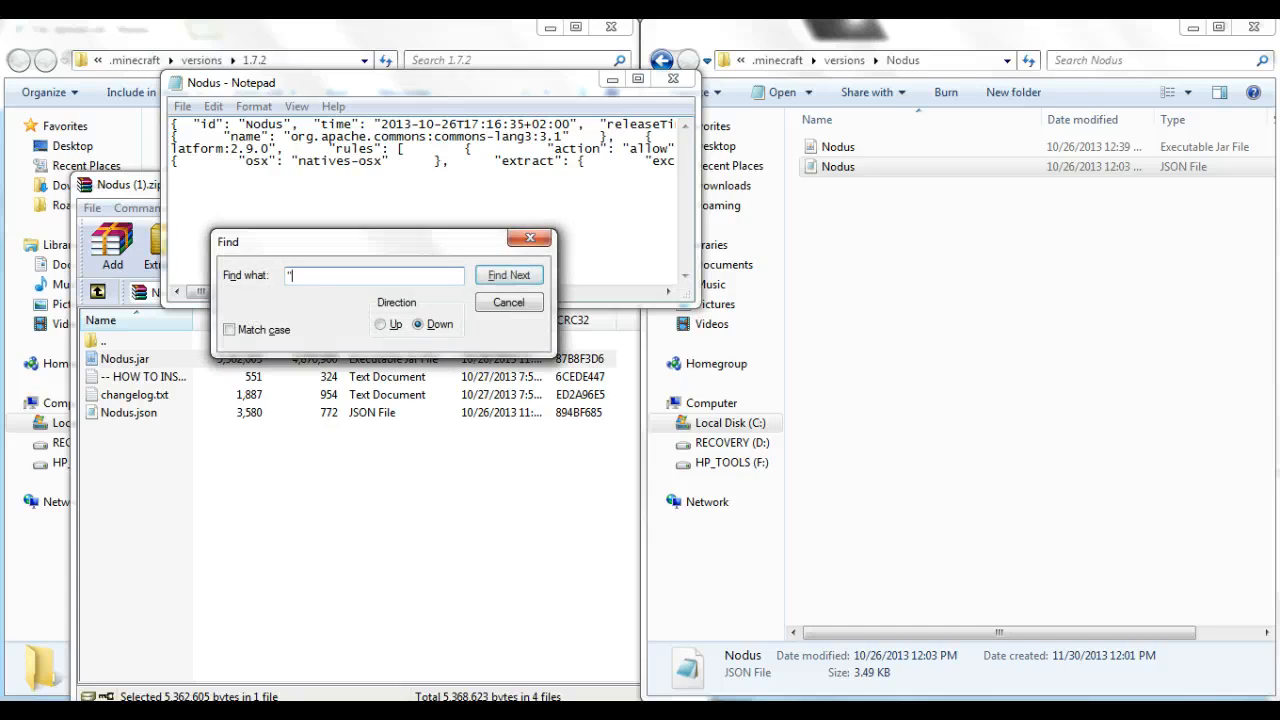
text(snapsh)
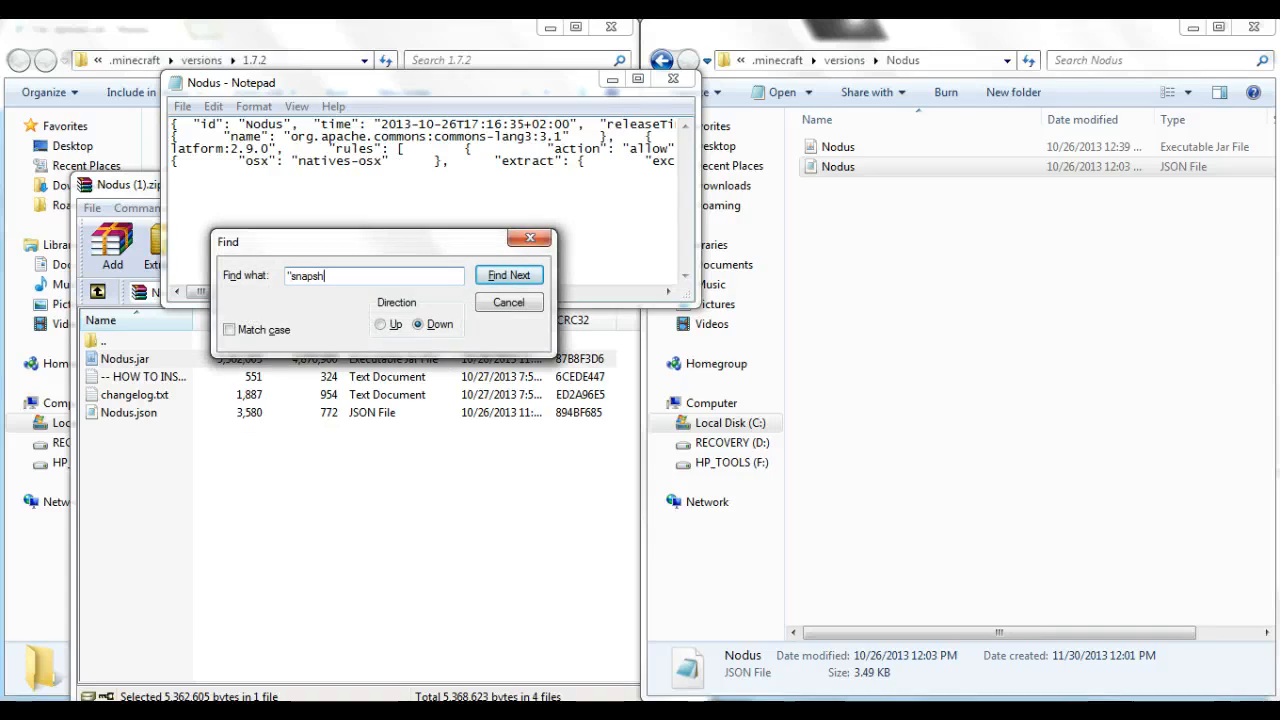
click(508, 275)
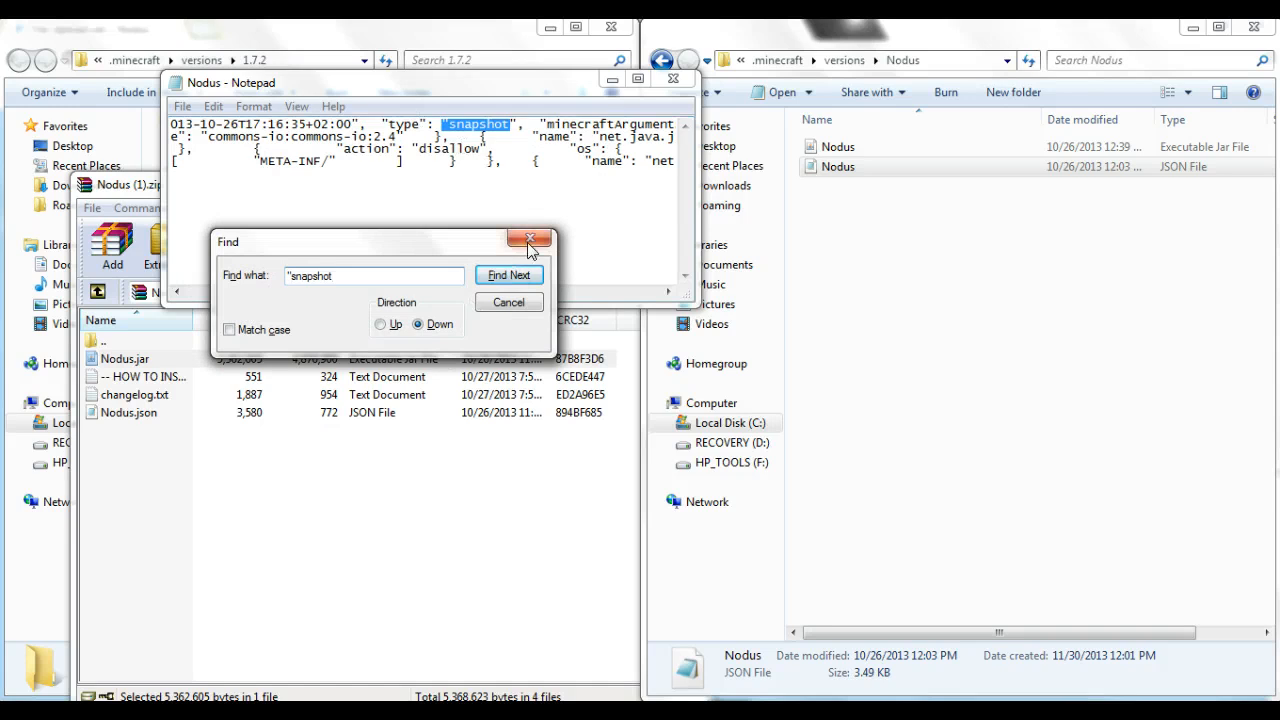
click(530, 241)
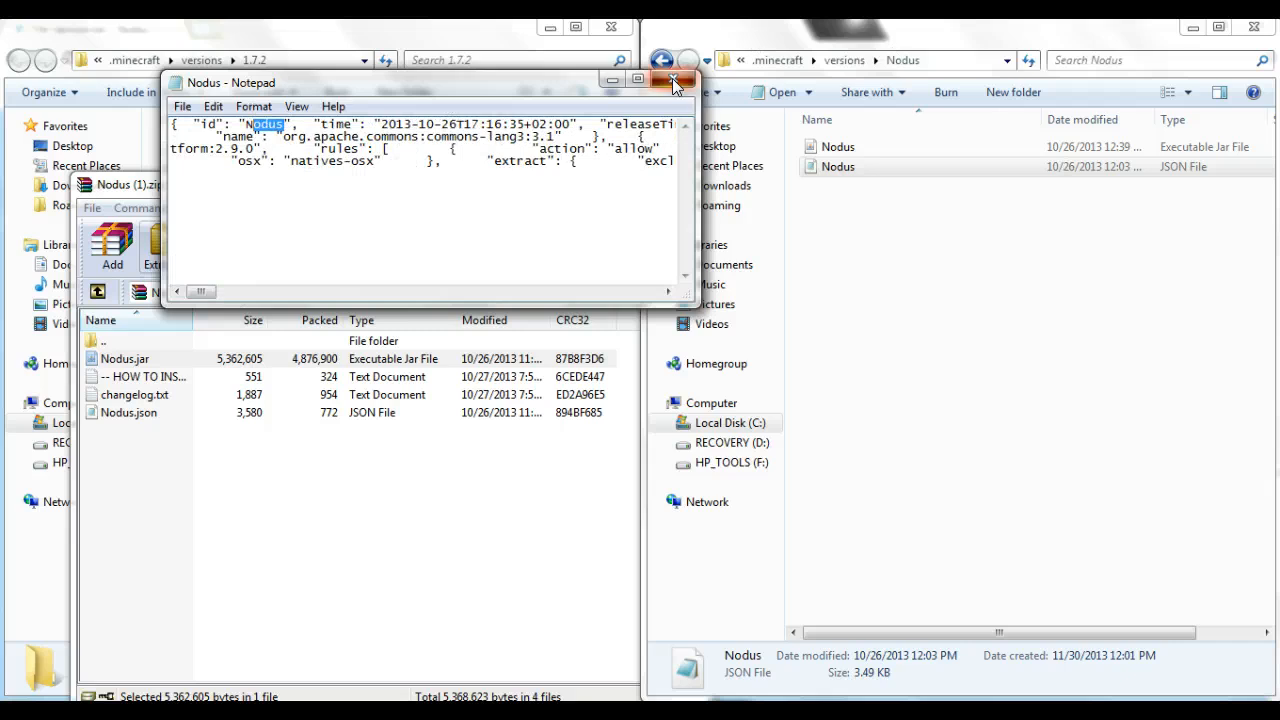
click(673, 80)
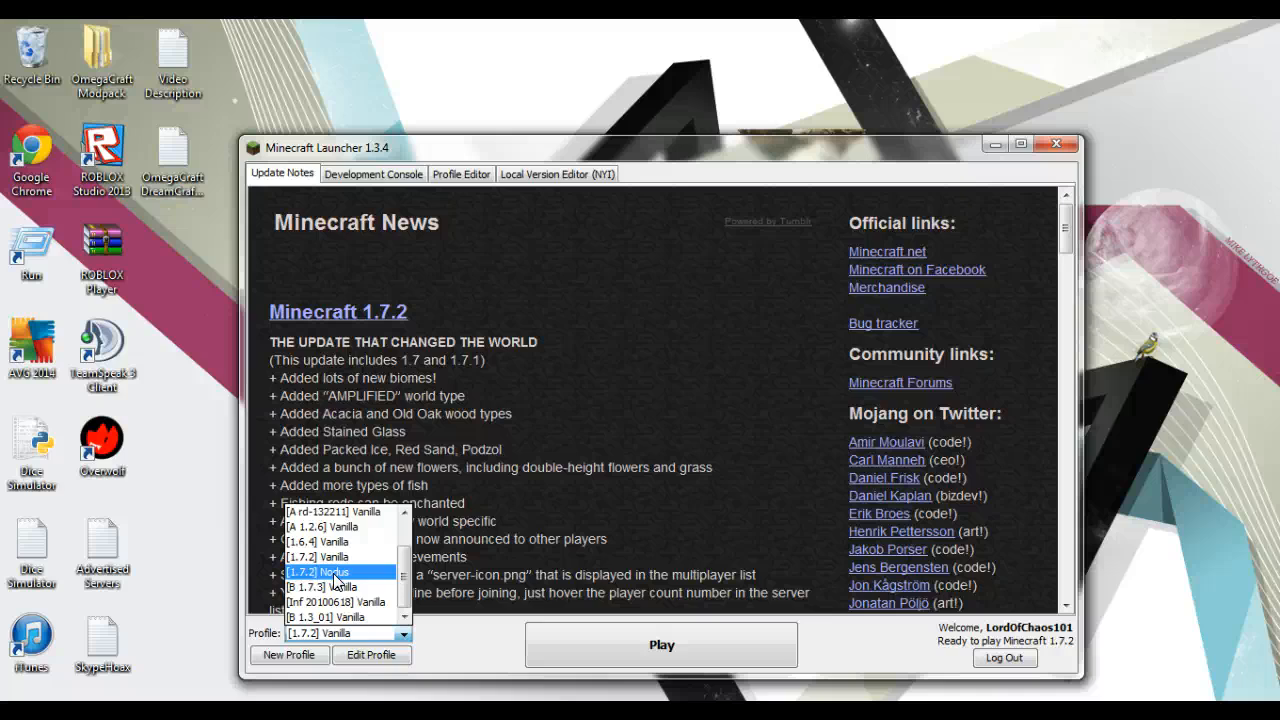
Select [1.7.2] Nodus, enable experimental development versions, and save the profile.
click(333, 572)
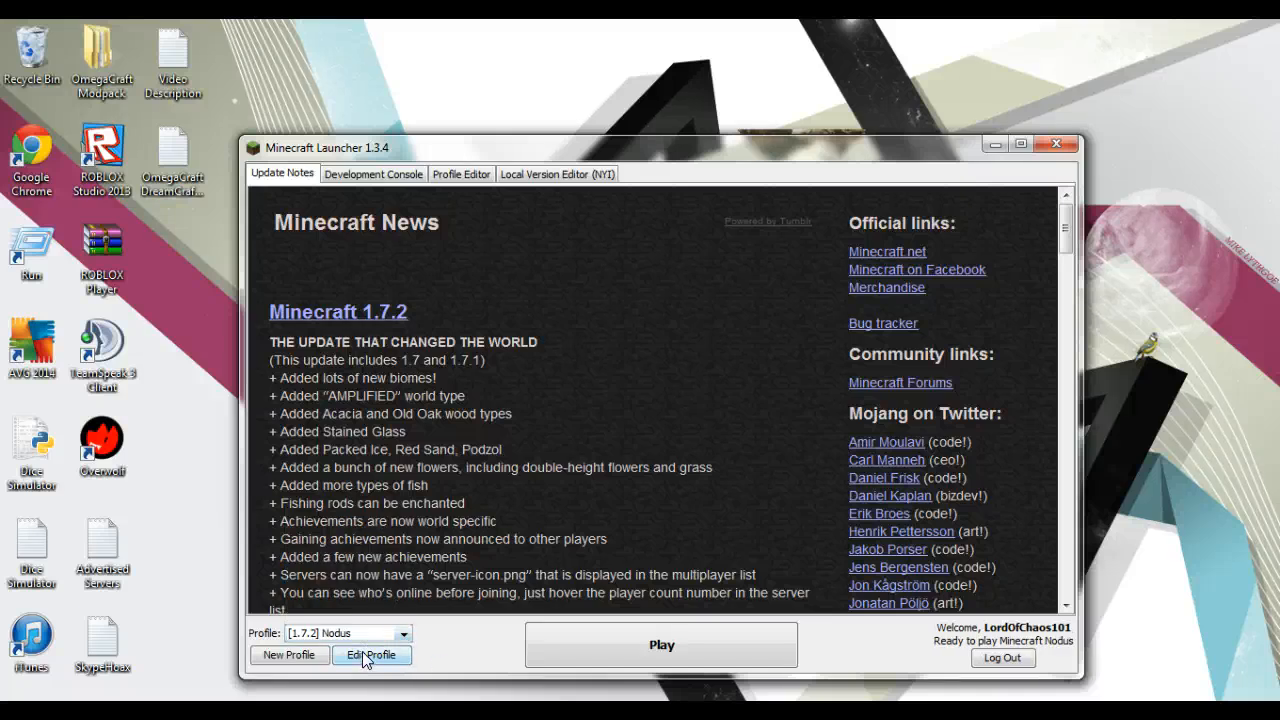
click(371, 655)
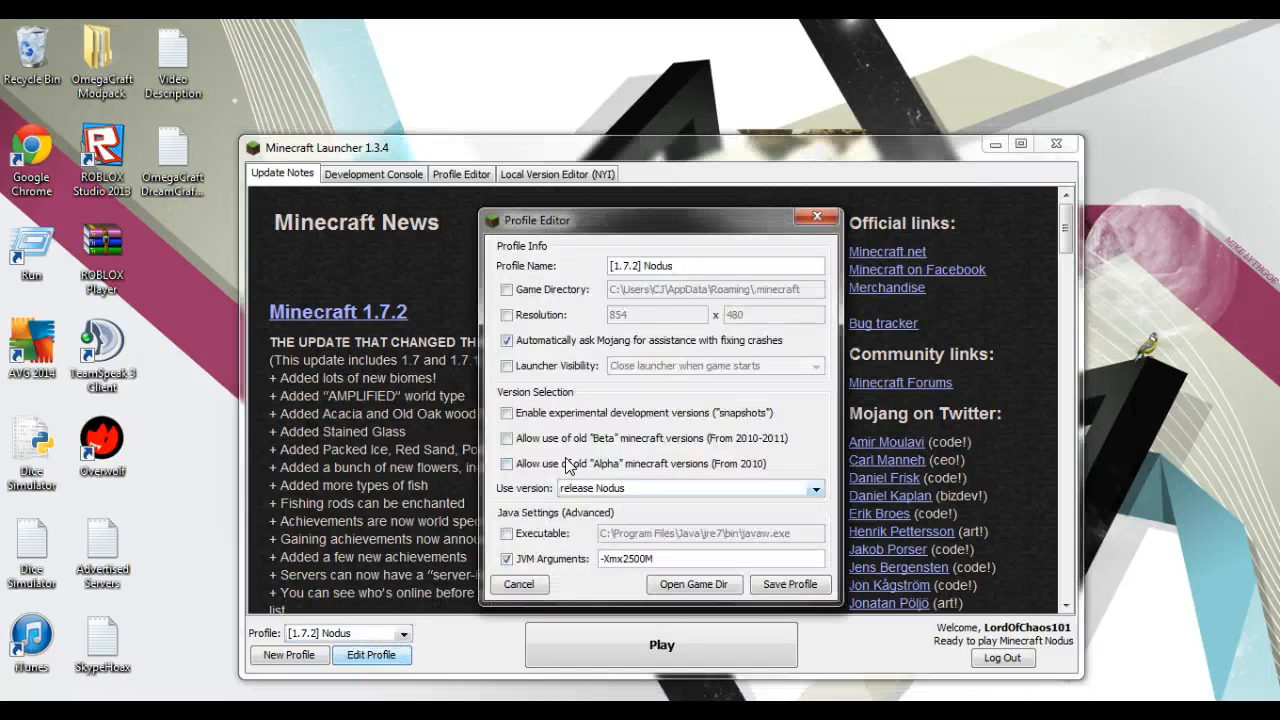
click(507, 413)
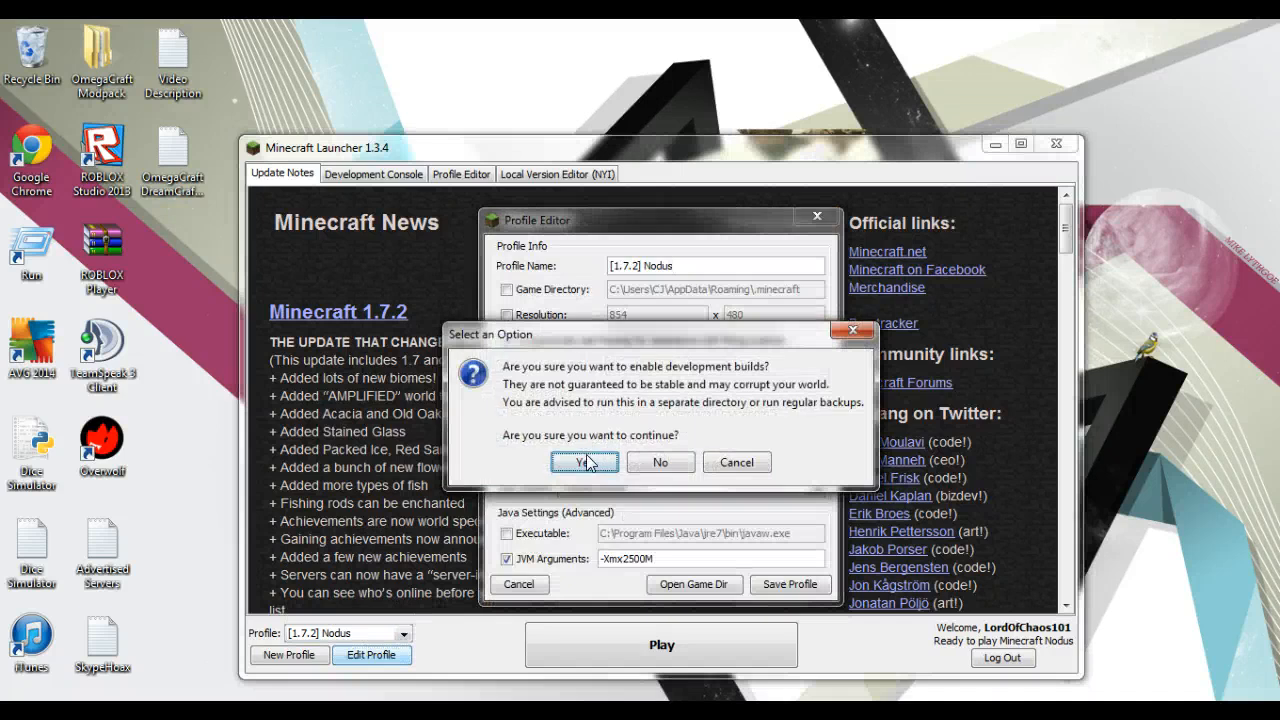
click(584, 462)
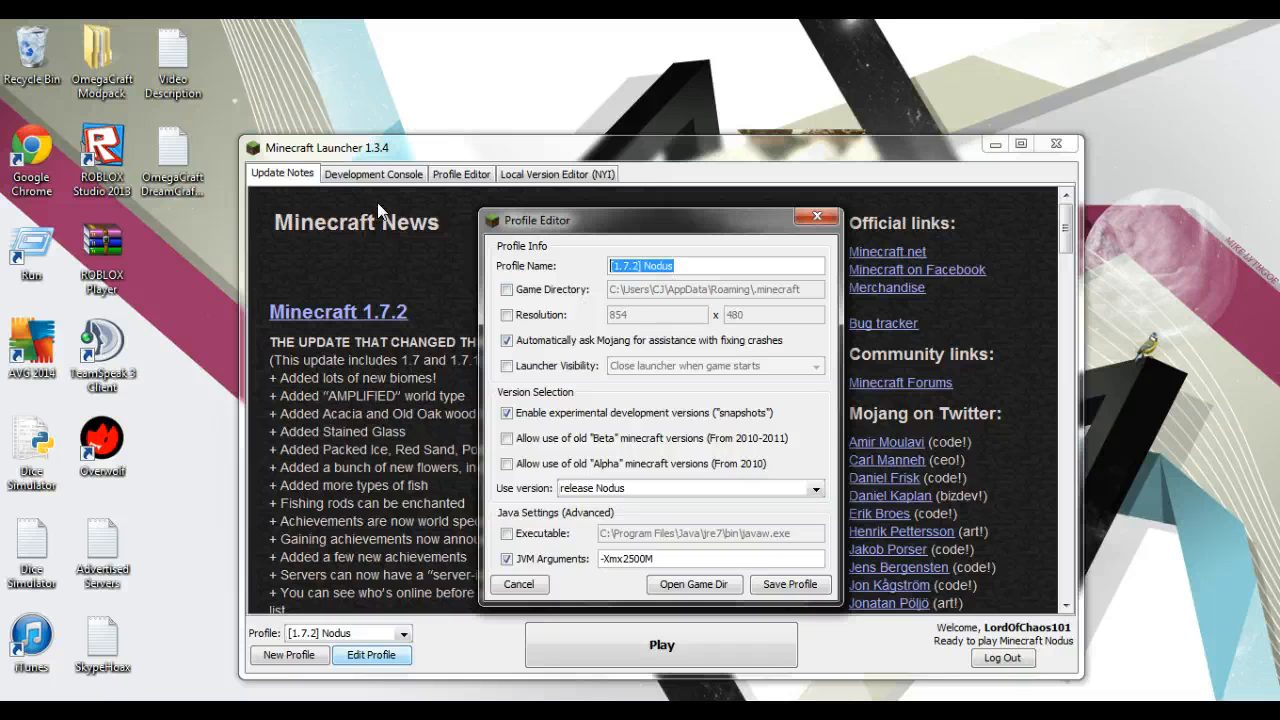
click(680, 265)
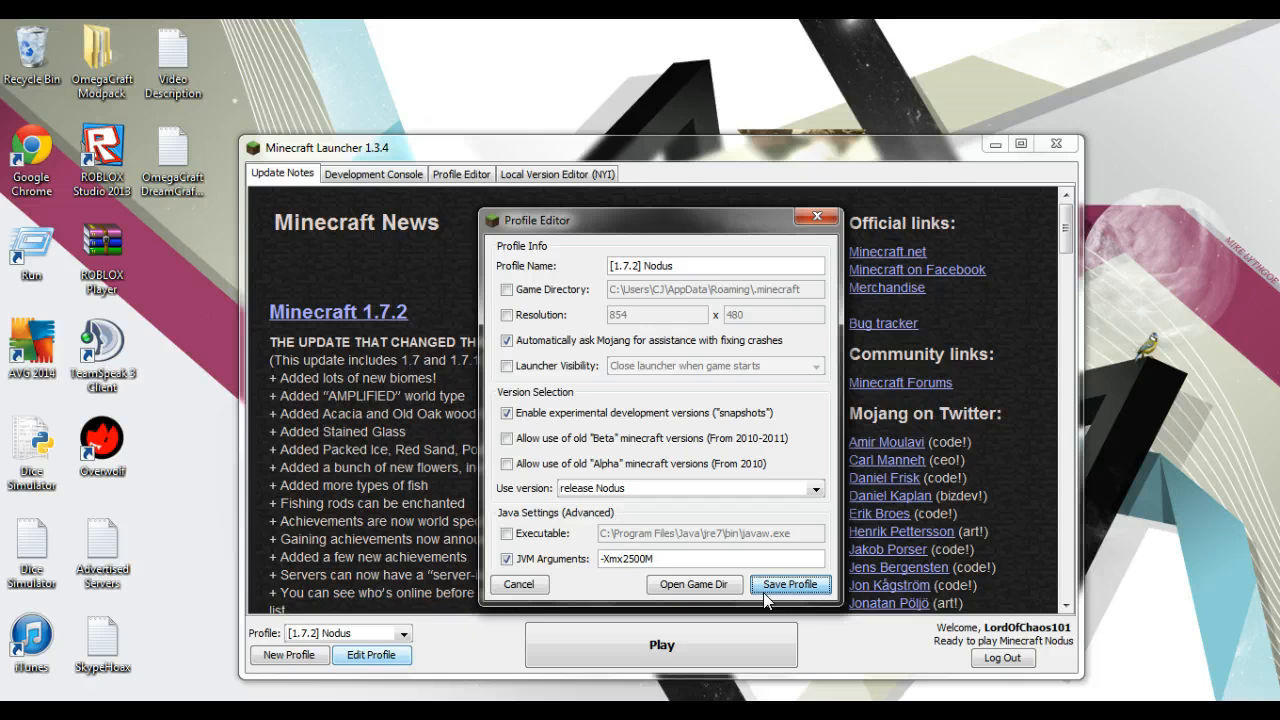
click(790, 584)
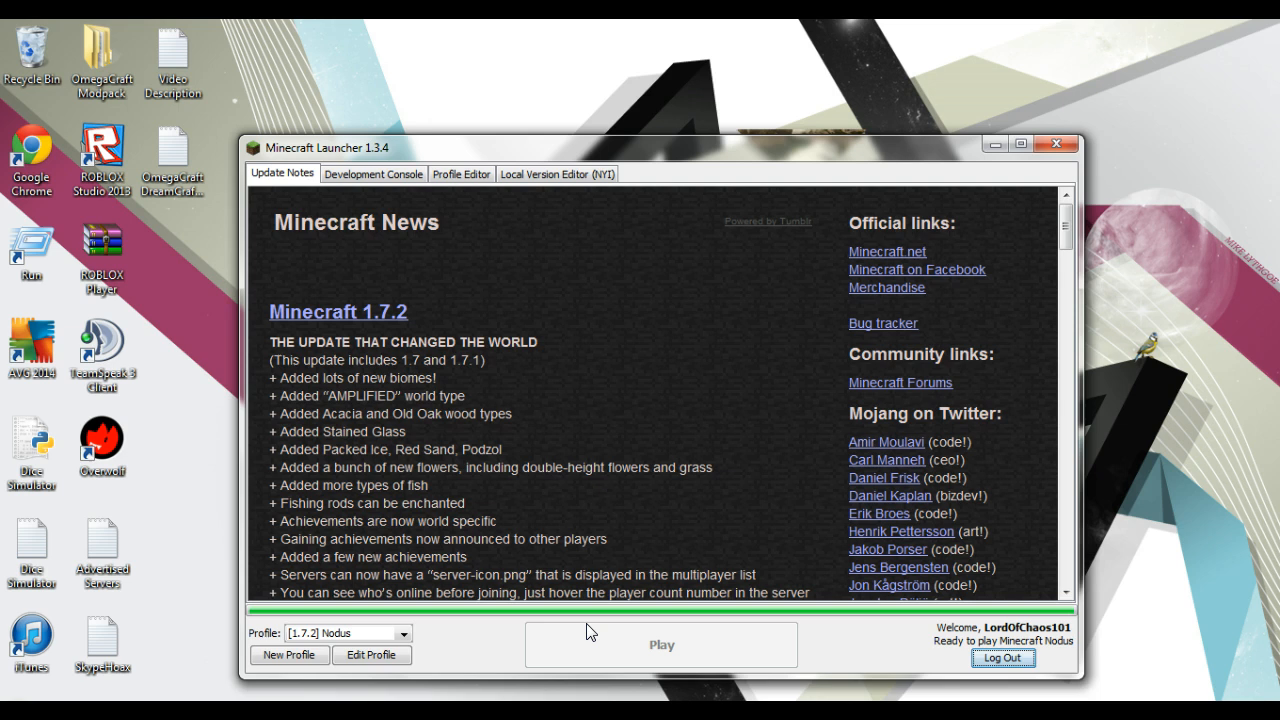
mouse_move(135, 700)
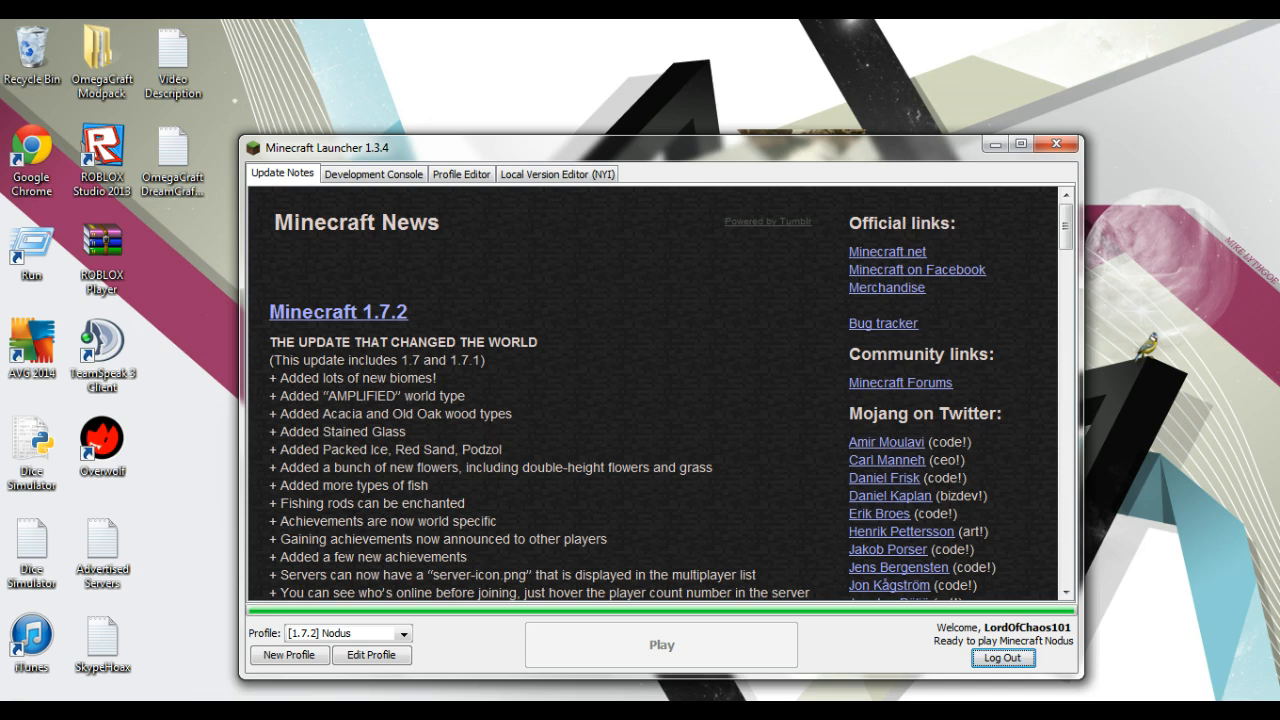
mouse_move(1093, 350)
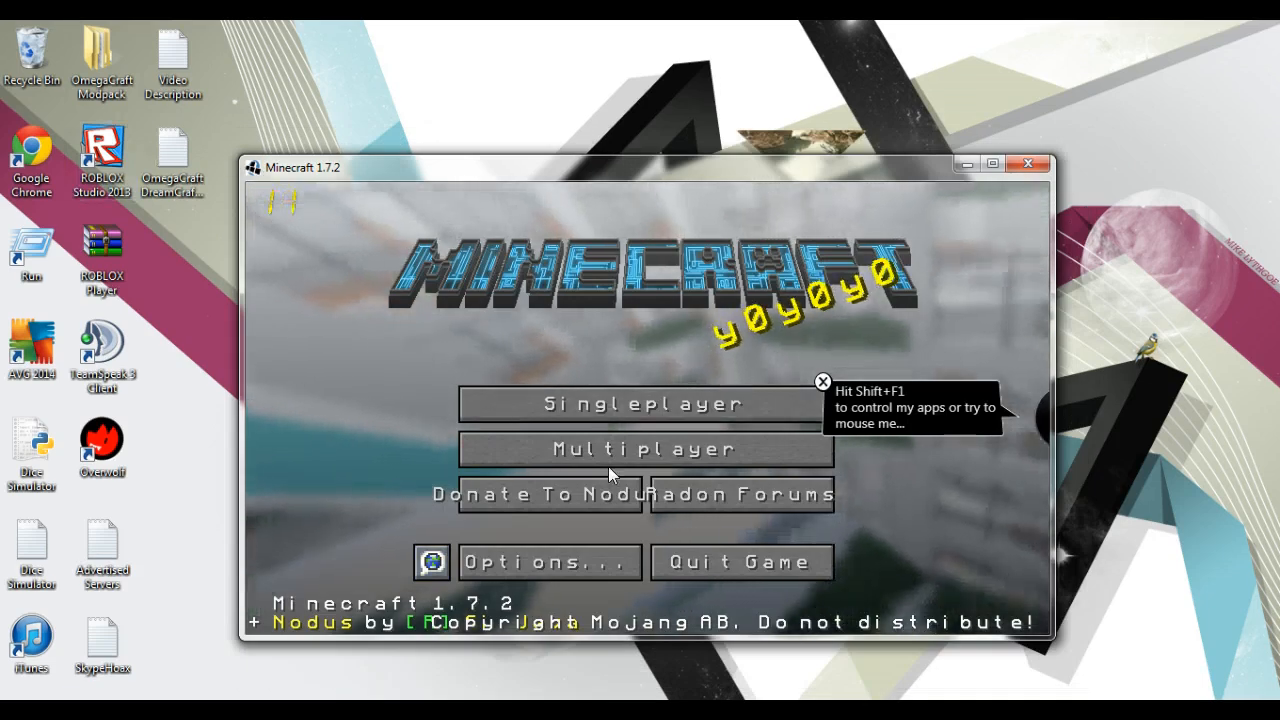
mouse_move(645, 449)
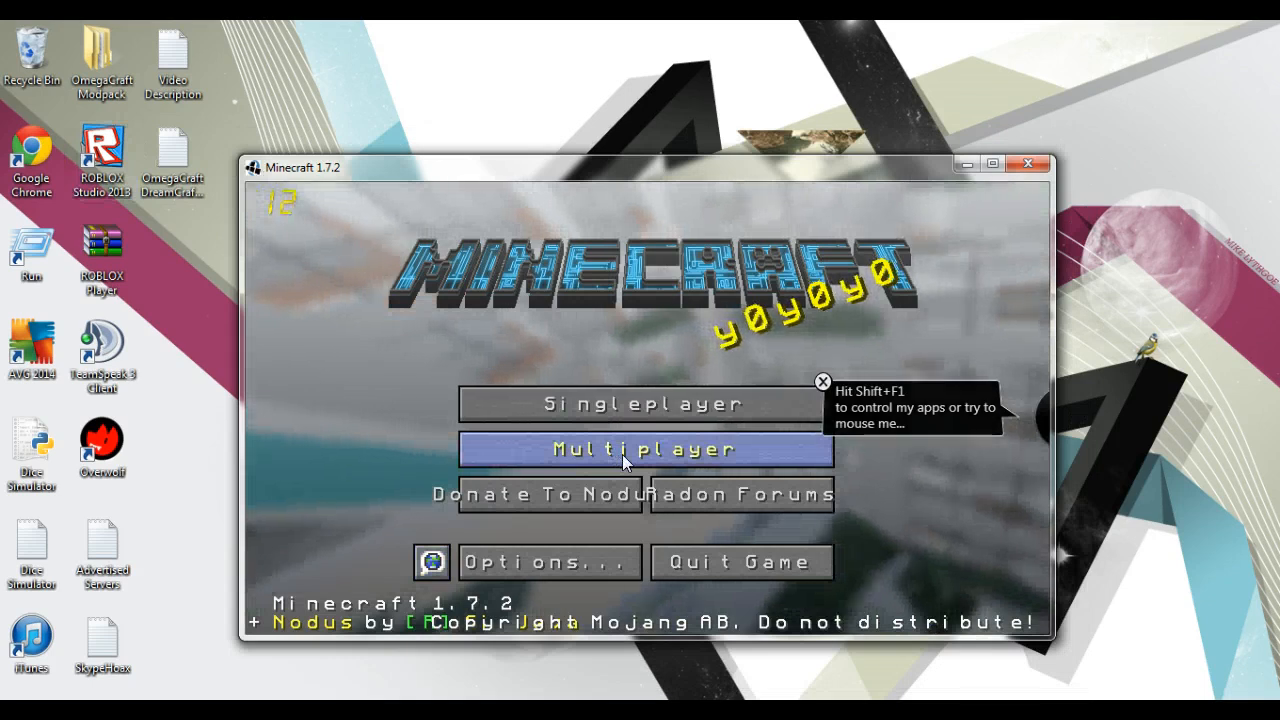
mouse_move(1013, 138)
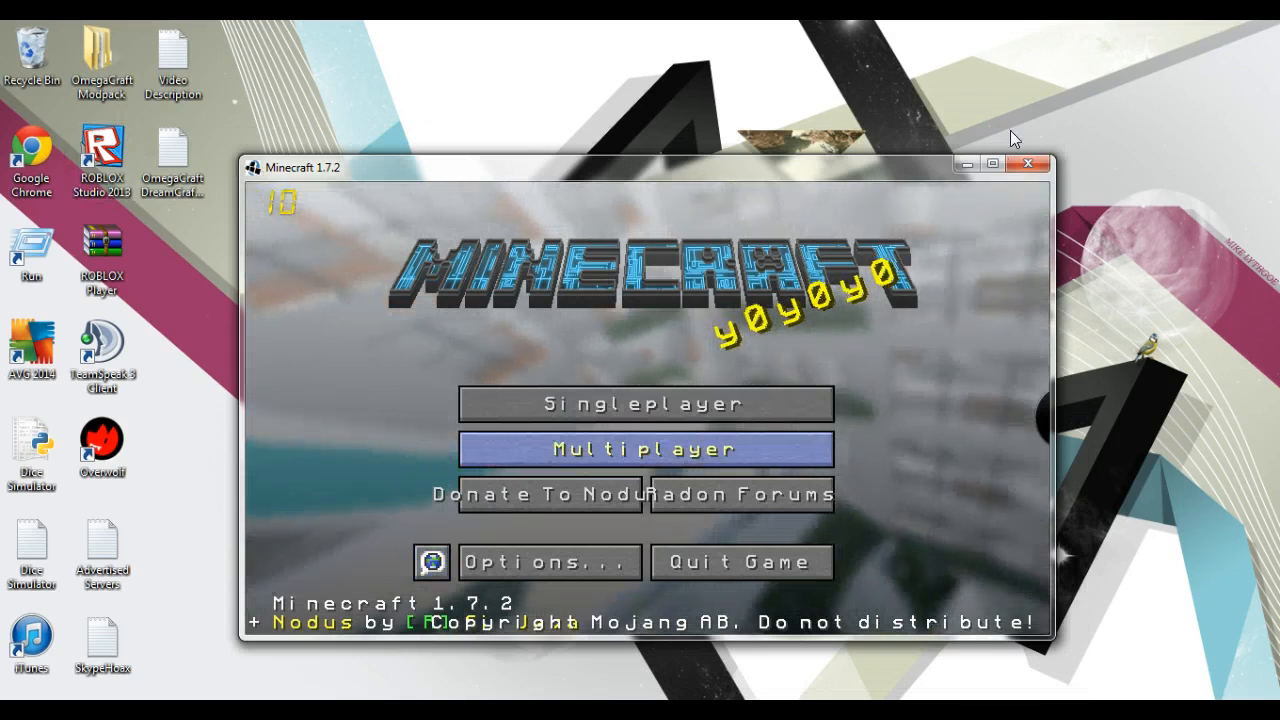
mouse_move(1010, 160)
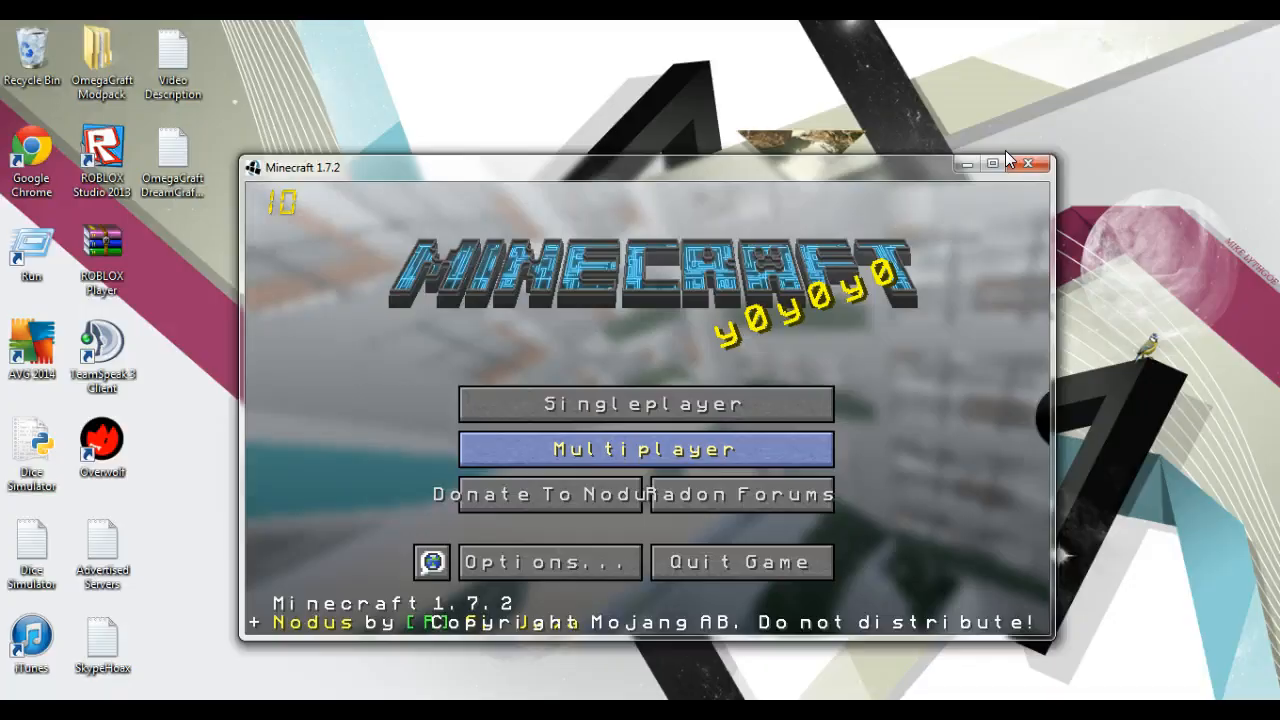
Maximize the Minecraft window, return to the main menu, and open Multiplayer.
click(643, 449)
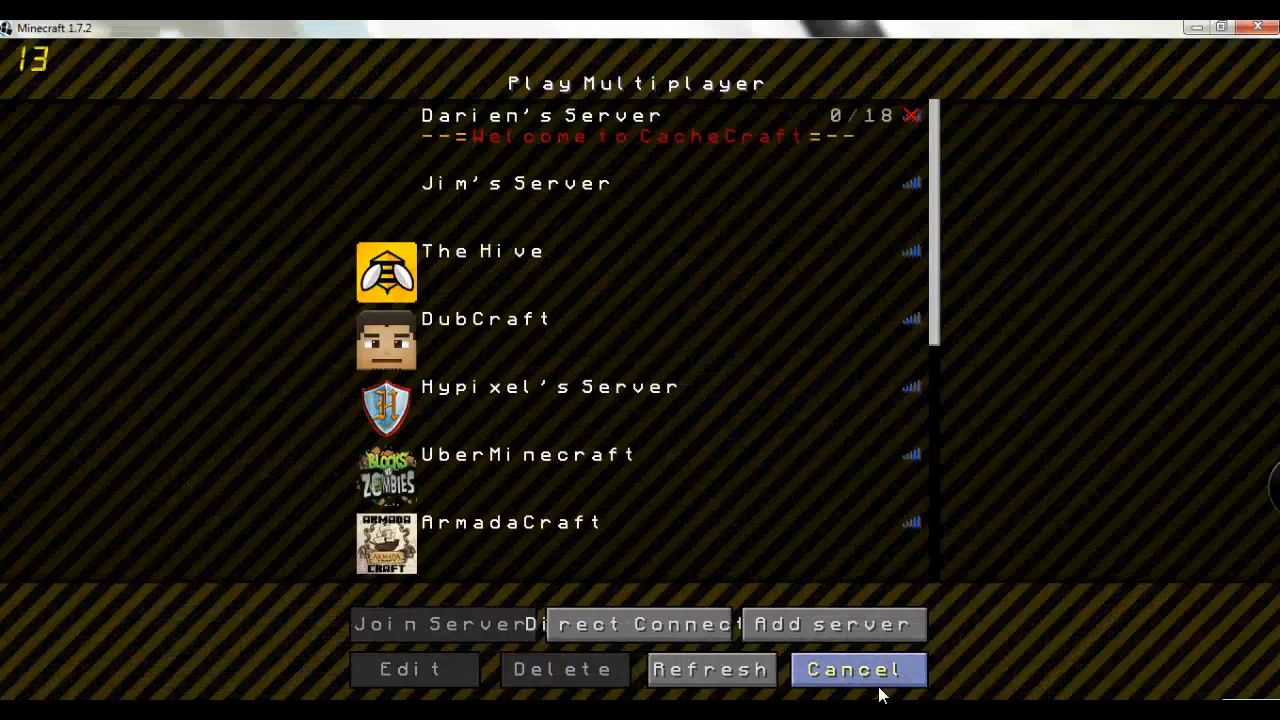
click(857, 669)
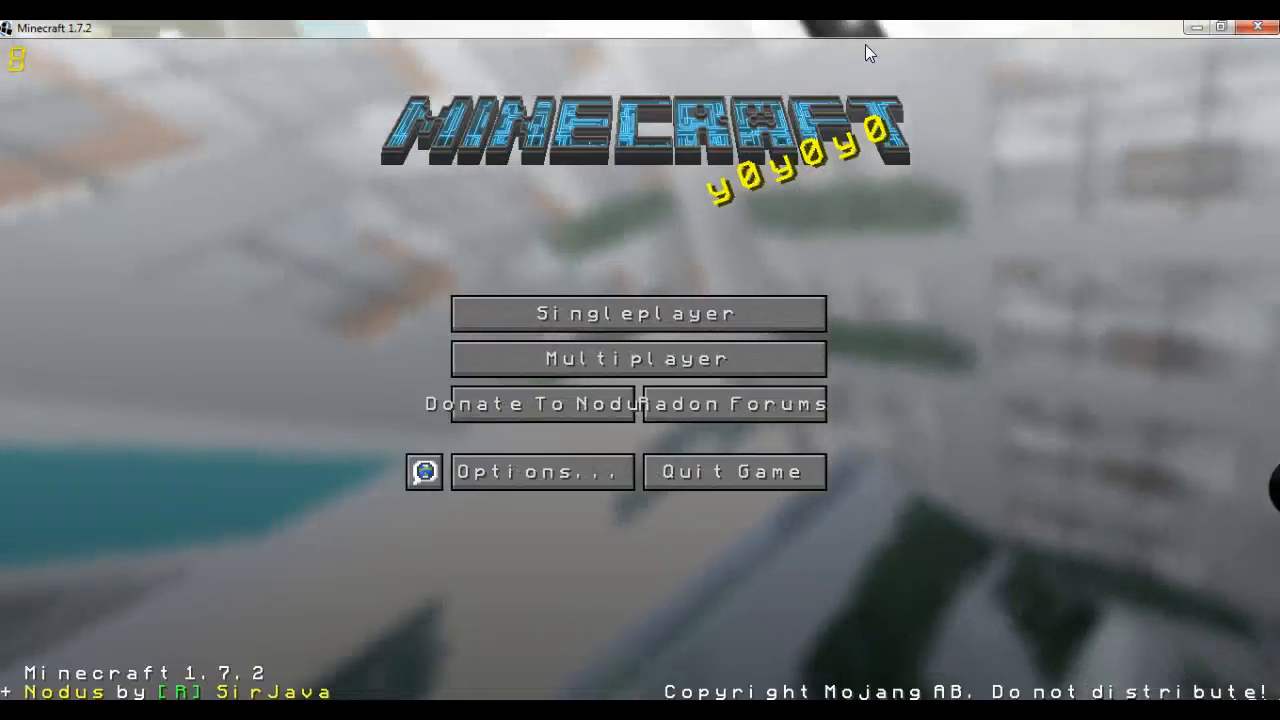
click(635, 358)
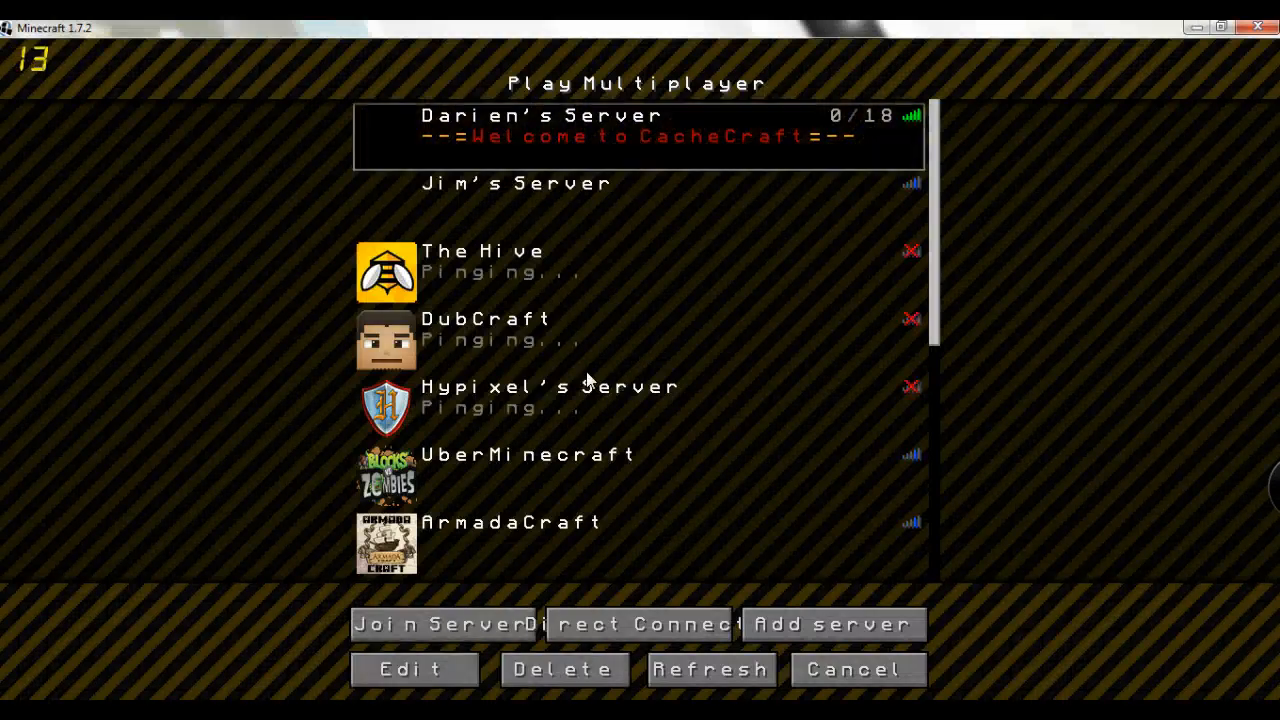
click(413, 669)
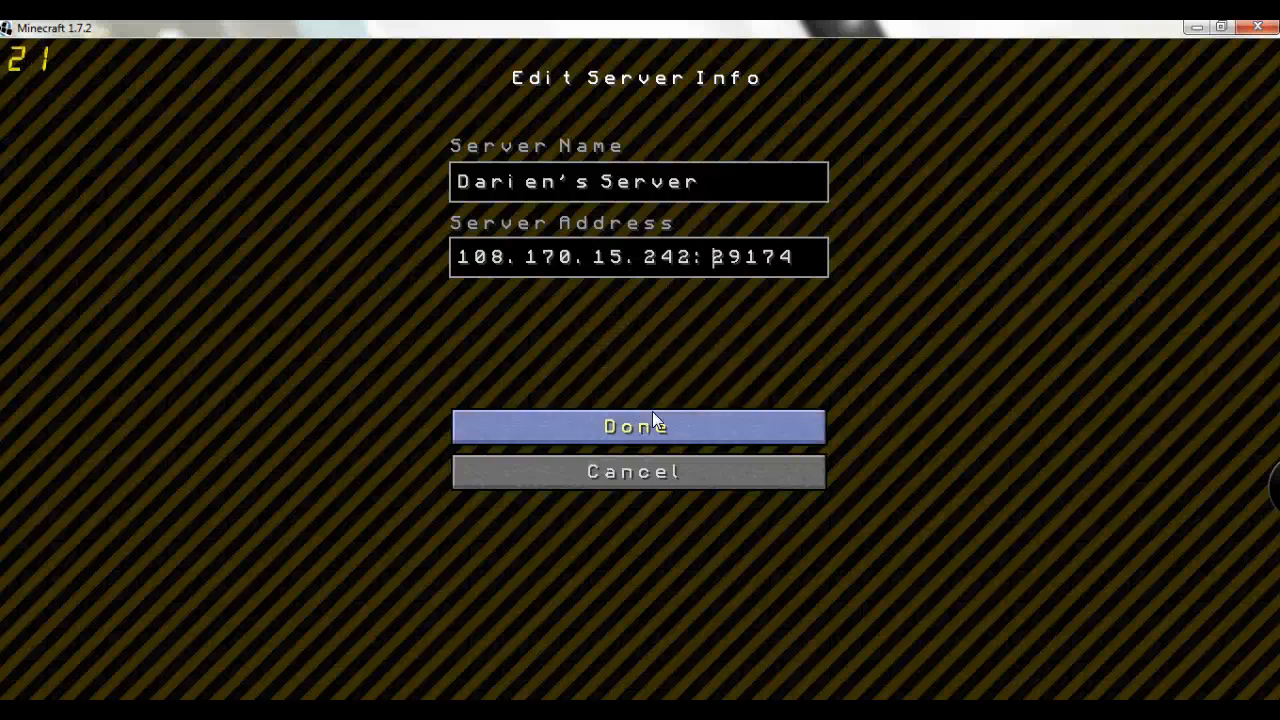
click(637, 426)
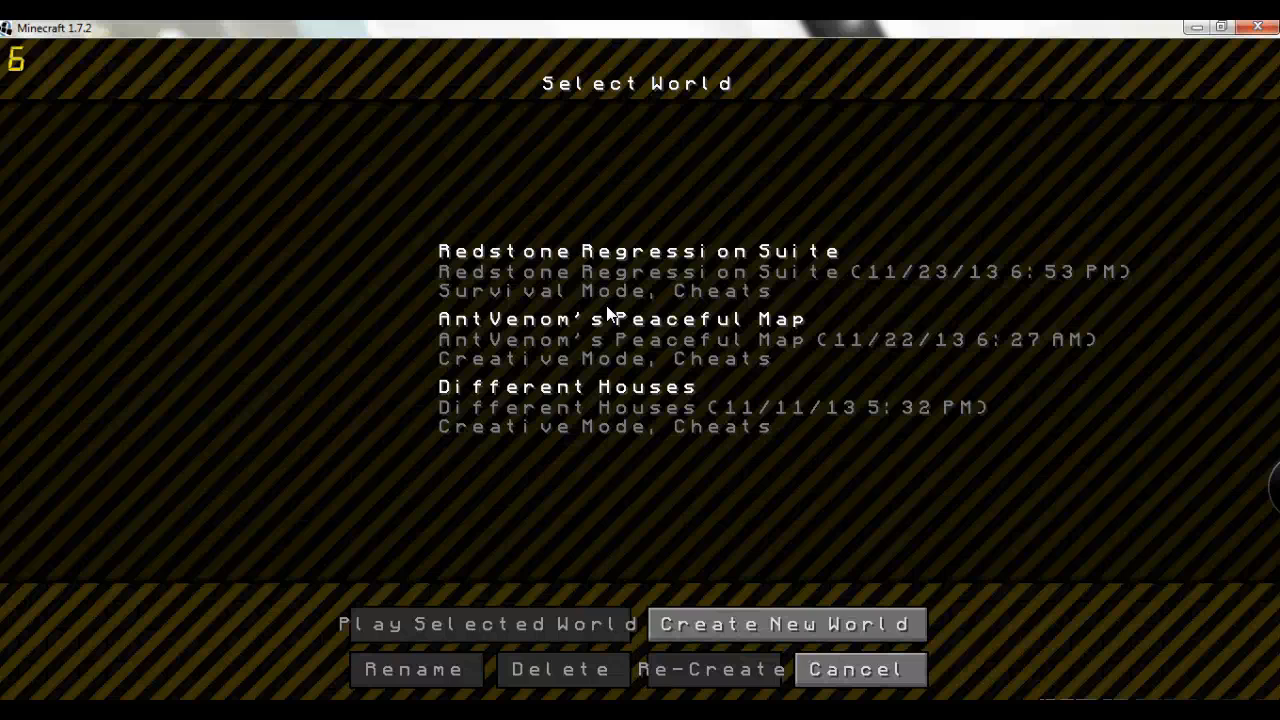
Play a saved world from the Select World screen.
click(639, 339)
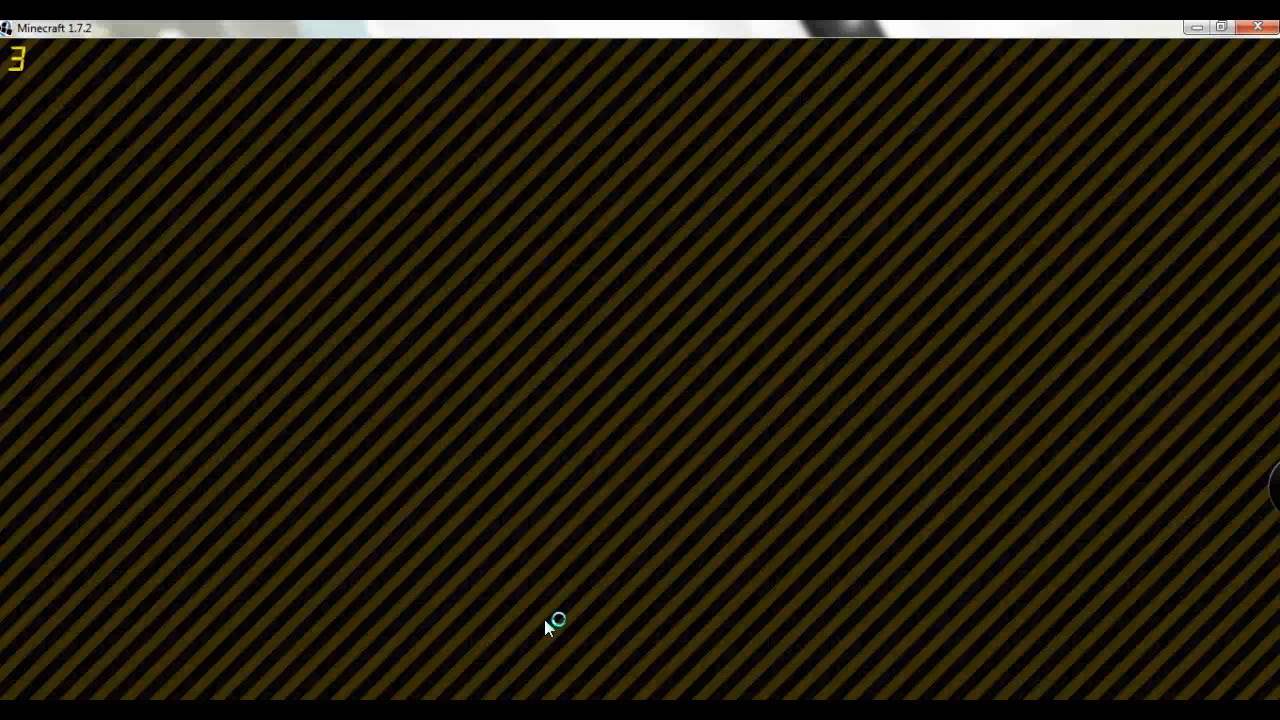
mouse_move(645, 378)
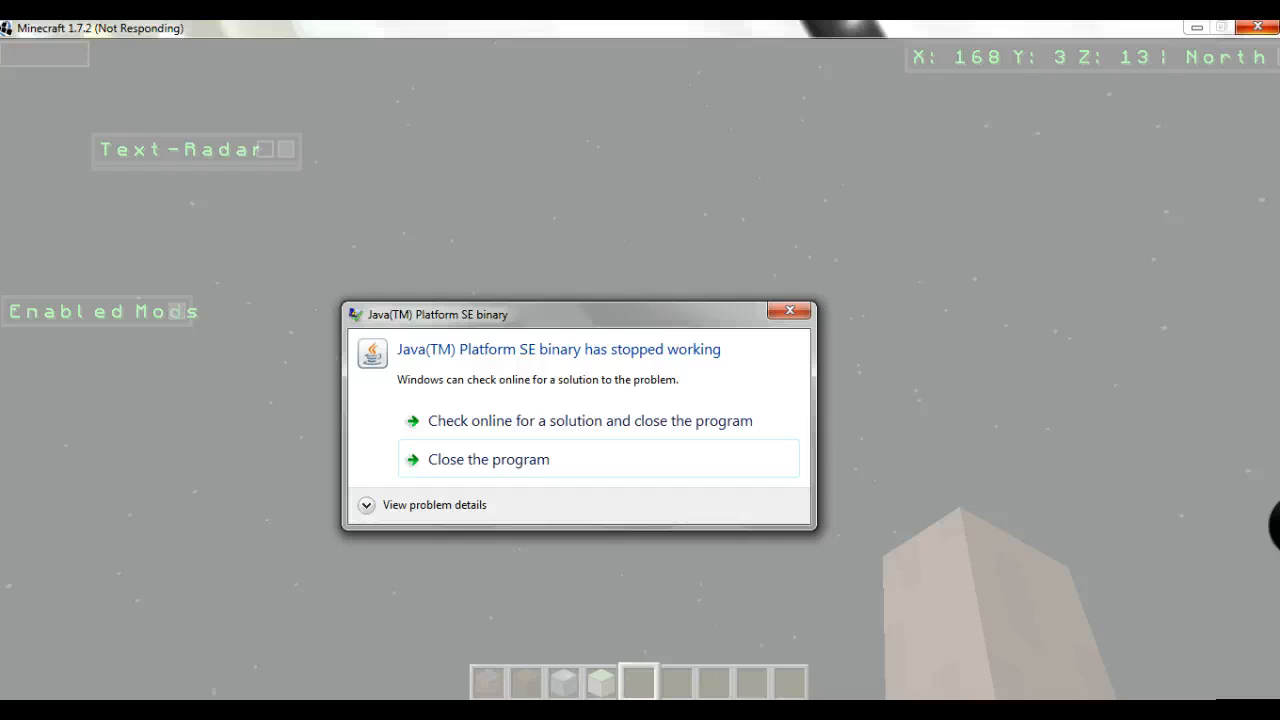
mouse_move(475, 453)
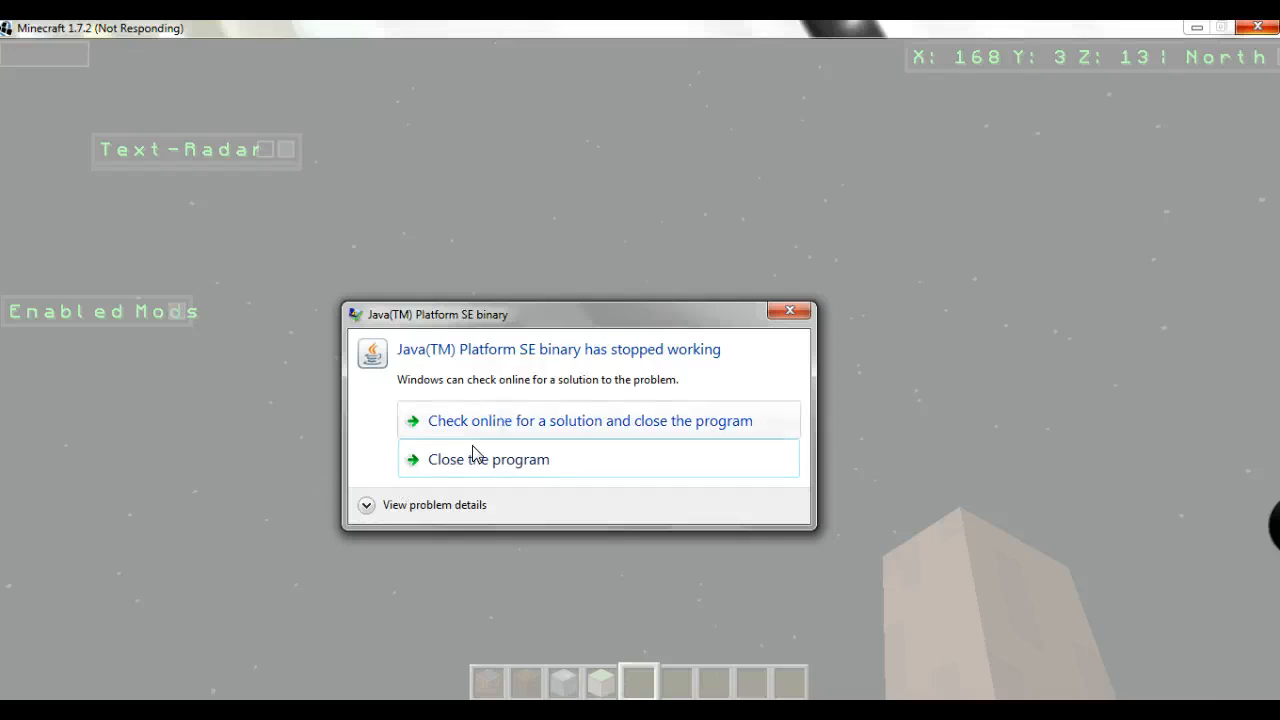
mouse_move(488, 459)
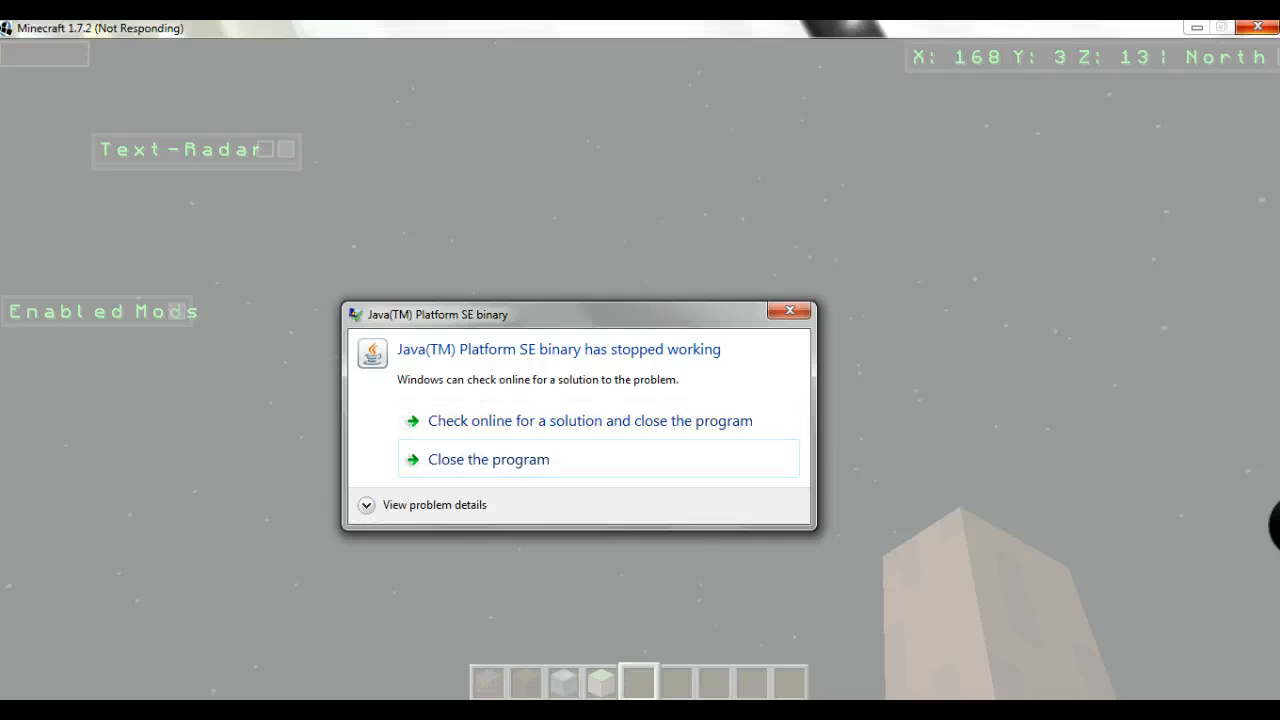